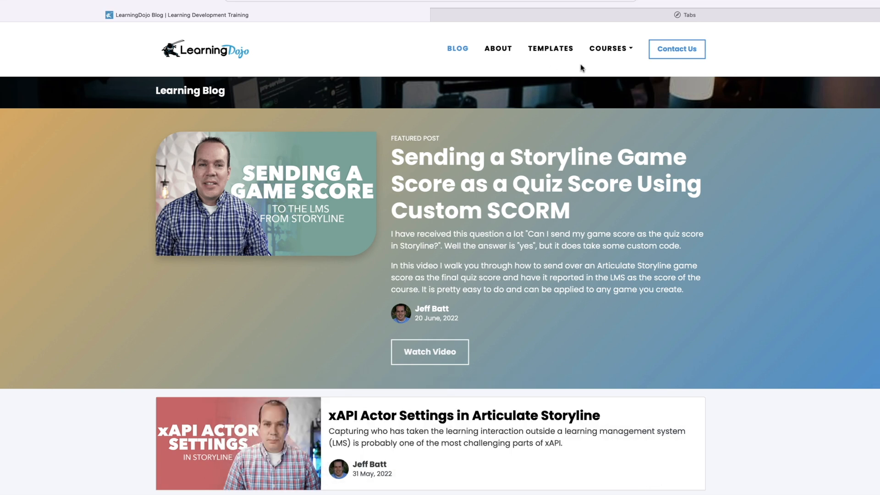
Step: Browse the LearningDojo Templates page in Safari and show the Courses dropdown
{"action": "left_click", "coordinate": [550, 48]}
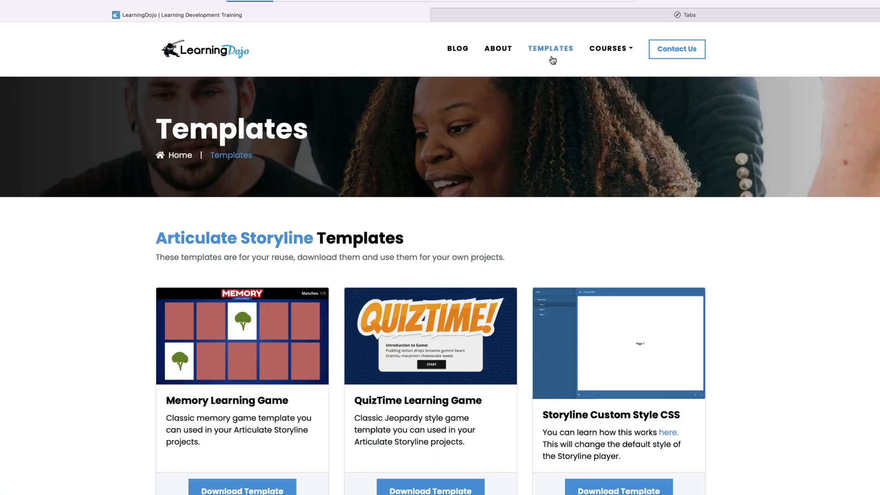
{"action": "scroll", "scroll_direction": "down", "scroll_amount": 3}
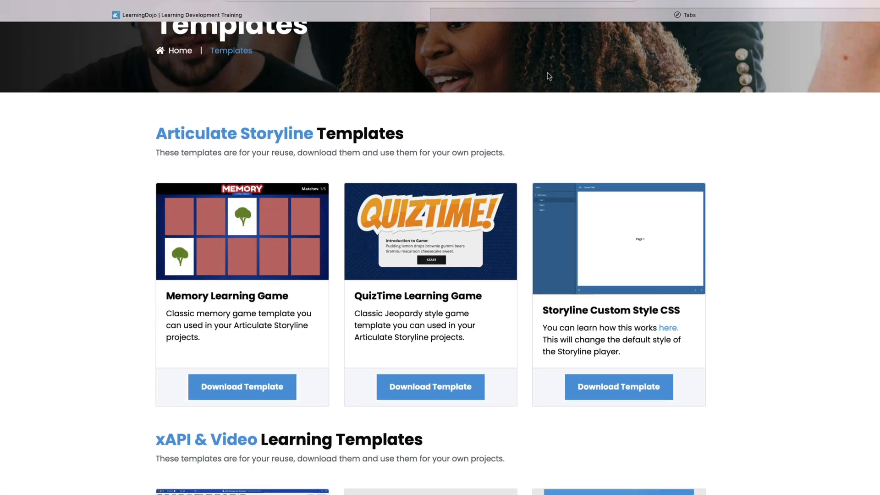
{"action": "scroll", "scroll_direction": "down", "scroll_amount": 3}
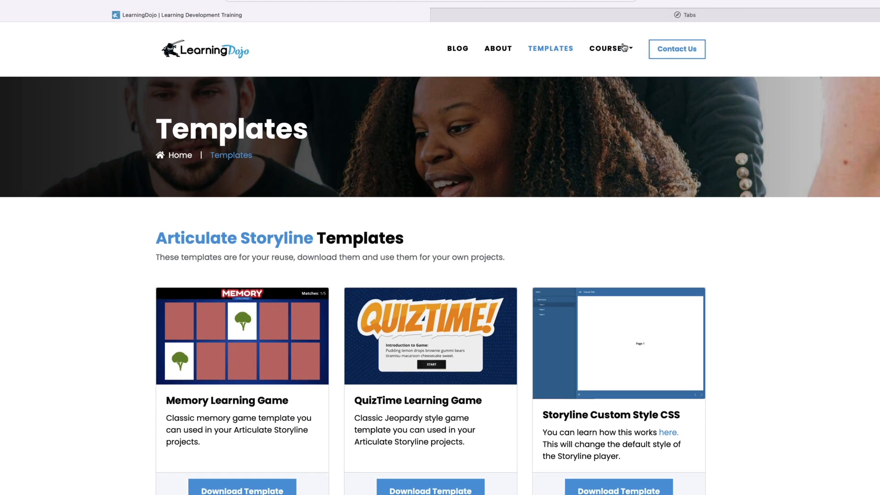
{"action": "left_click", "coordinate": [607, 49]}
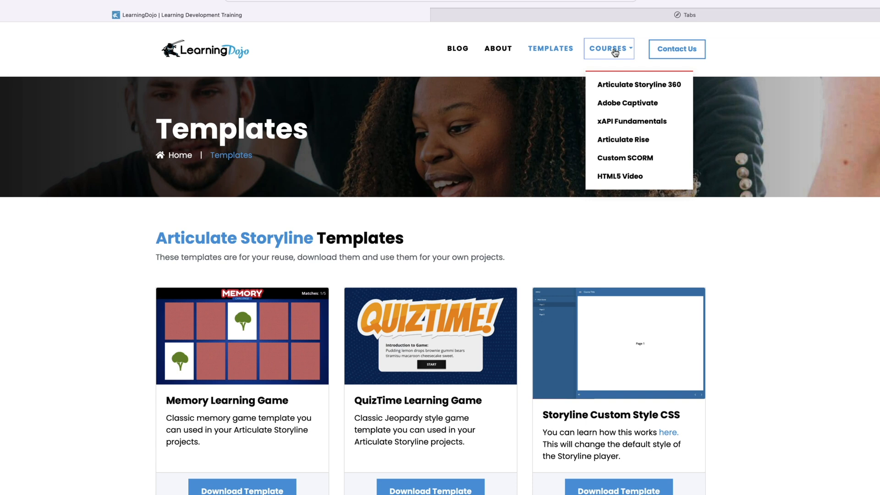
{"action": "mouse_move", "coordinate": [643, 80]}
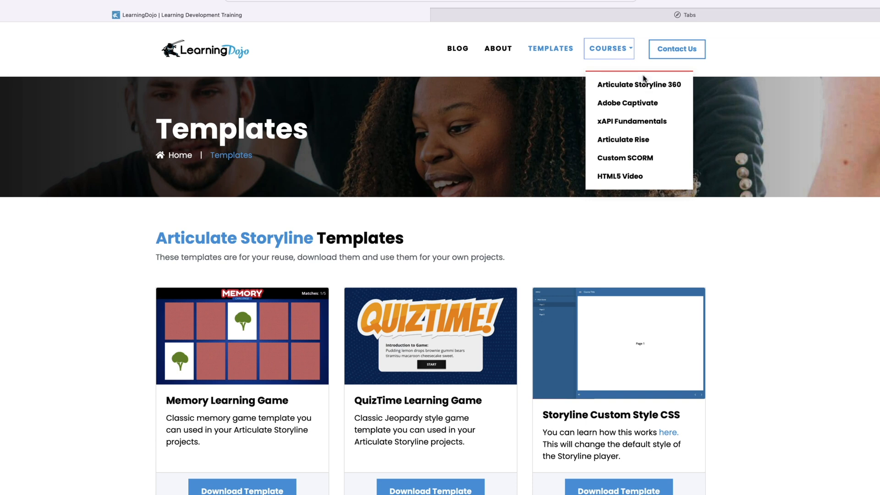
{"action": "mouse_move", "coordinate": [643, 106]}
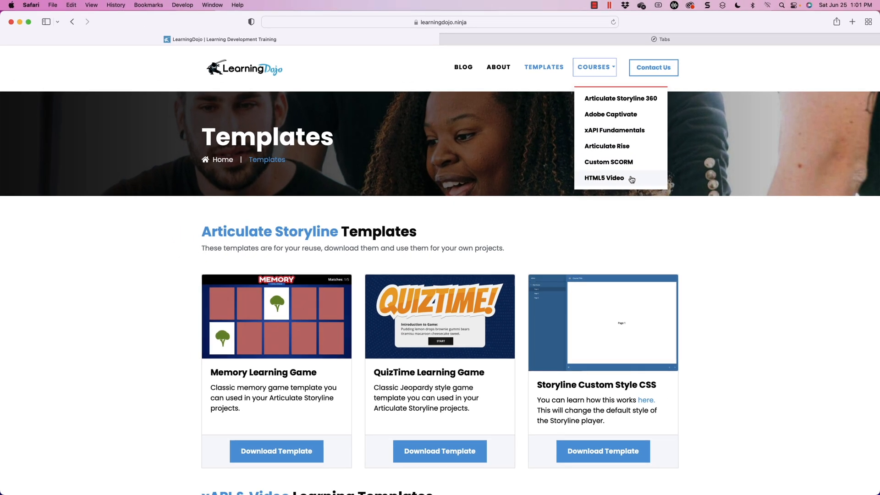
Step: Close the Meet the Team slide preview to return to slide editing
{"action": "left_click", "coordinate": [604, 178]}
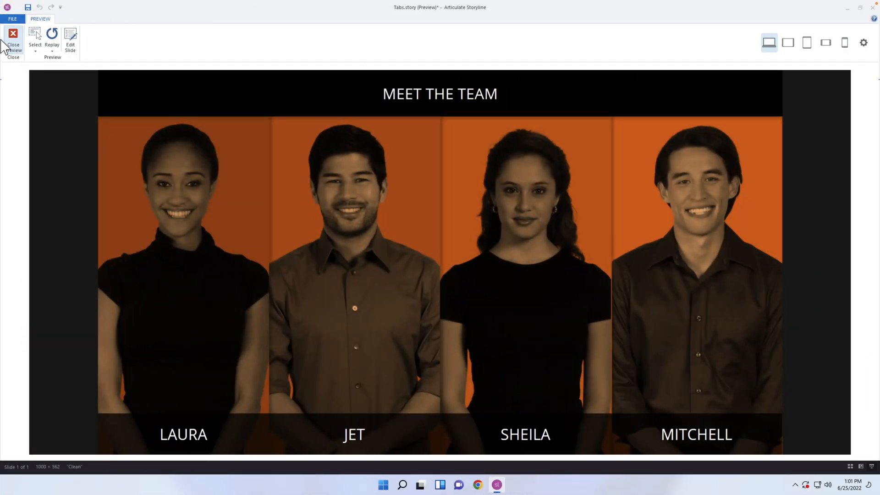
{"action": "left_click", "coordinate": [12, 42]}
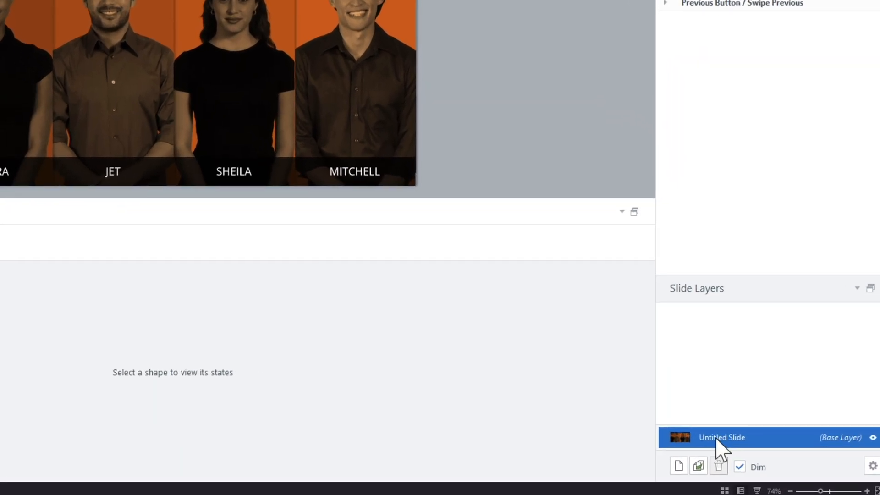
Step: Rename the base layer to Tabs and rename the newly added pop-up layer
{"action": "double_click", "coordinate": [722, 437]}
{"action": "type", "text": "Tabs"}
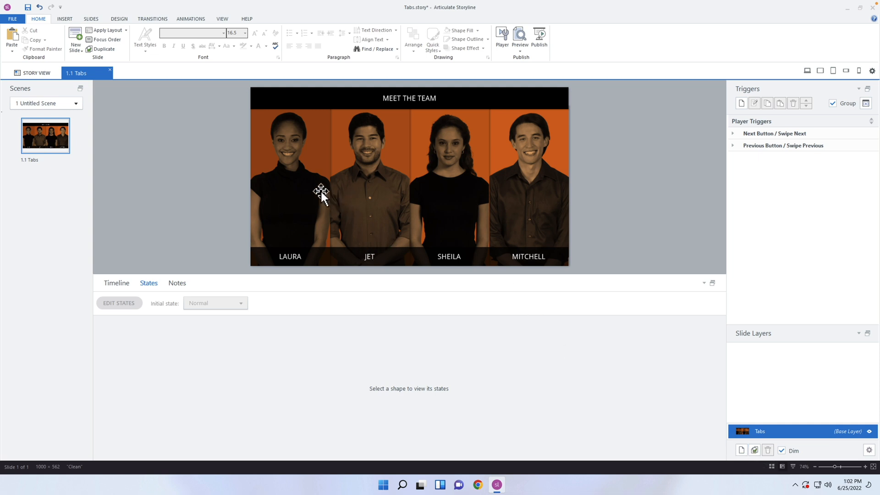
{"action": "mouse_move", "coordinate": [461, 240]}
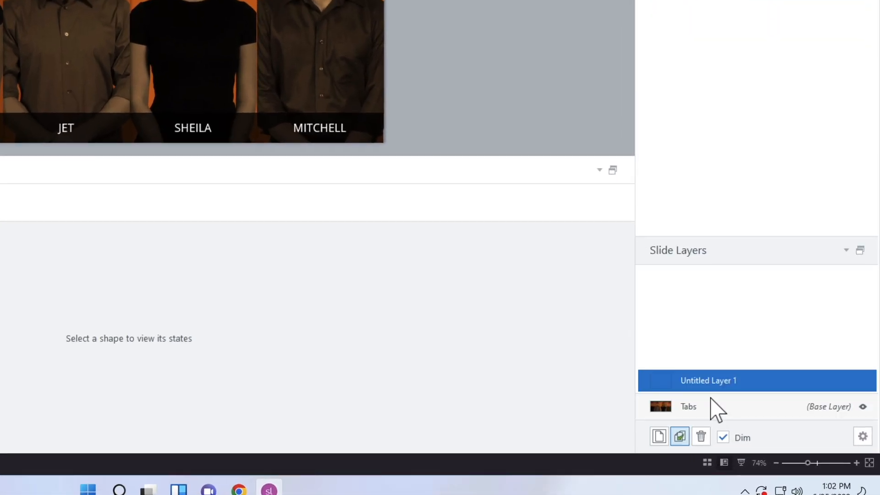
{"action": "double_click", "coordinate": [707, 381]}
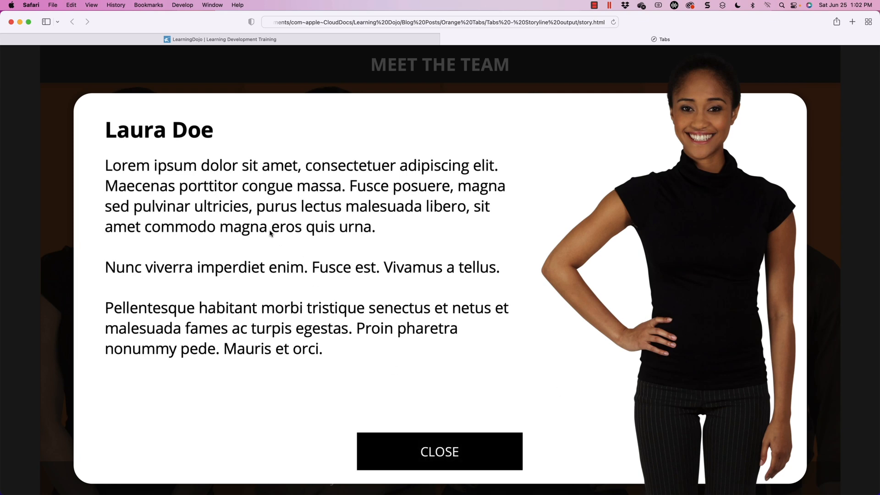
Step: View Laura Doe's pop-up in the published story.html, then switch back to Storyline
{"action": "left_click", "coordinate": [439, 451]}
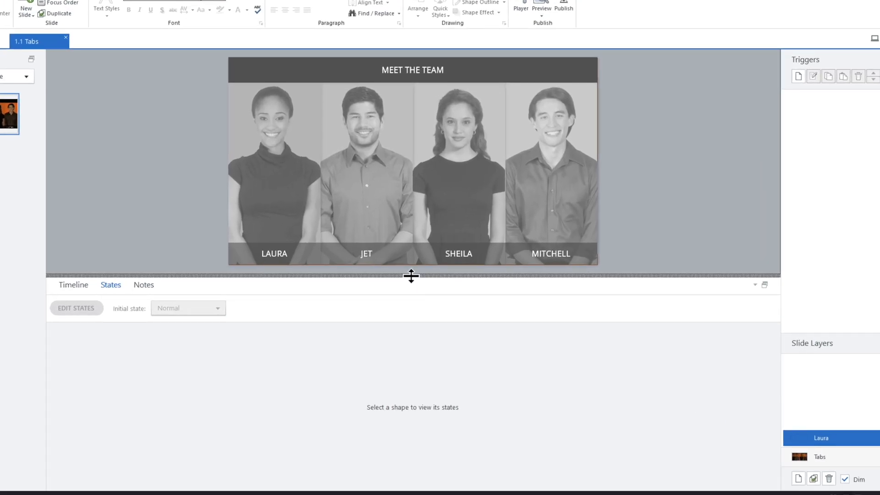
Step: Draw a full-slide black rectangle on the Laura layer and make it partly transparent
{"action": "left_click_drag", "start_coordinate": [410, 275], "coordinate": [411, 384]}
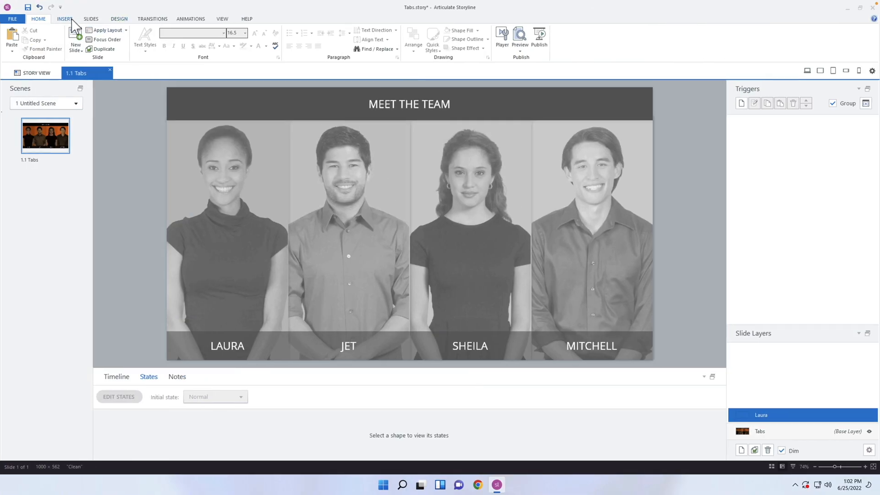
{"action": "left_click", "coordinate": [232, 42]}
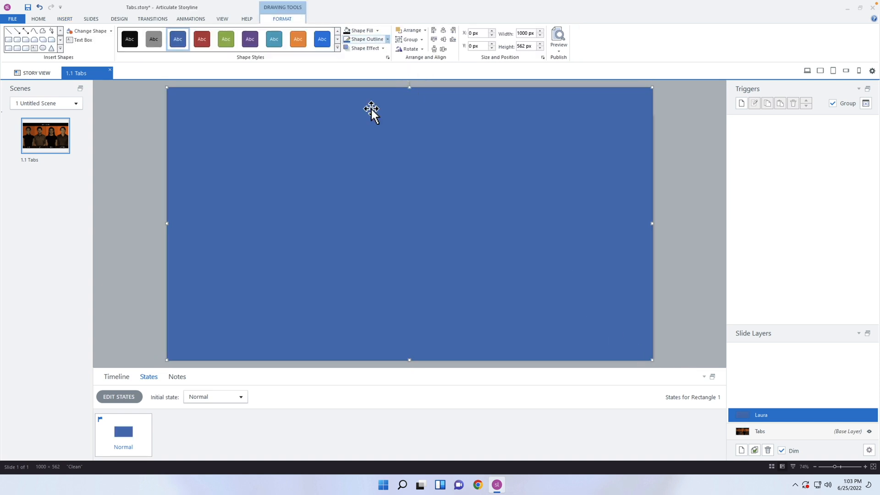
{"action": "left_click", "coordinate": [361, 30]}
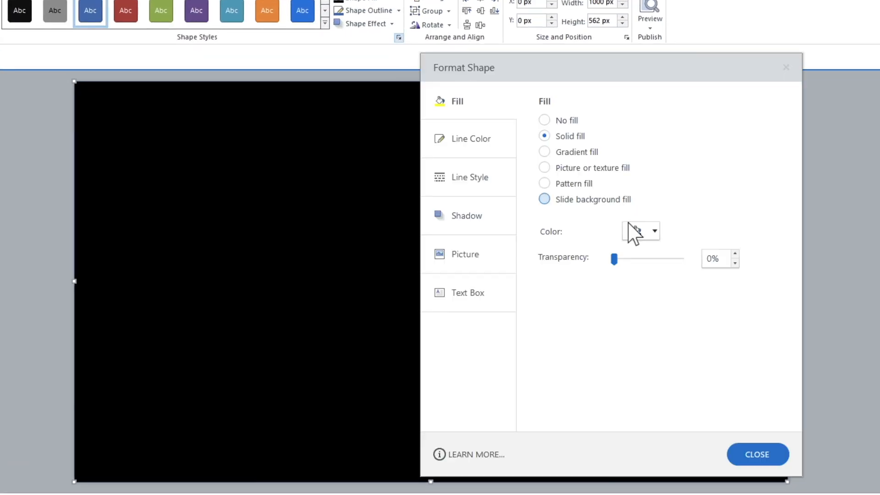
{"action": "left_click_drag", "start_coordinate": [614, 258], "coordinate": [620, 253]}
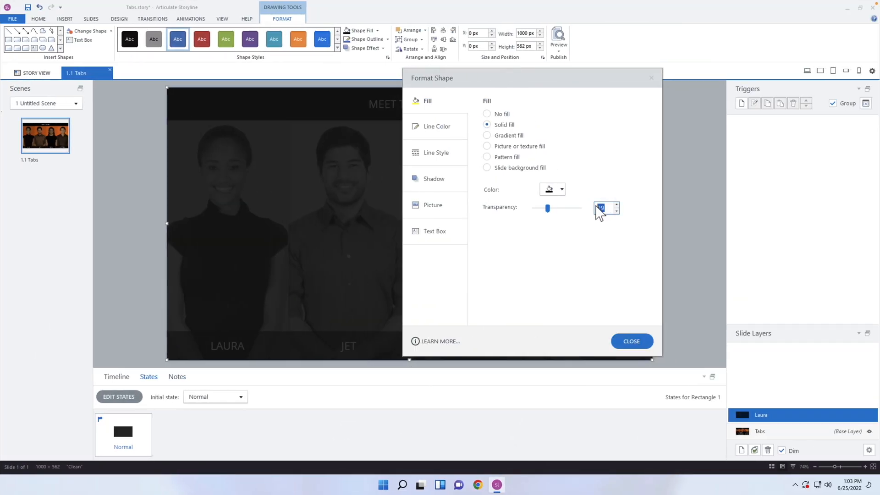
{"action": "left_click", "coordinate": [631, 340]}
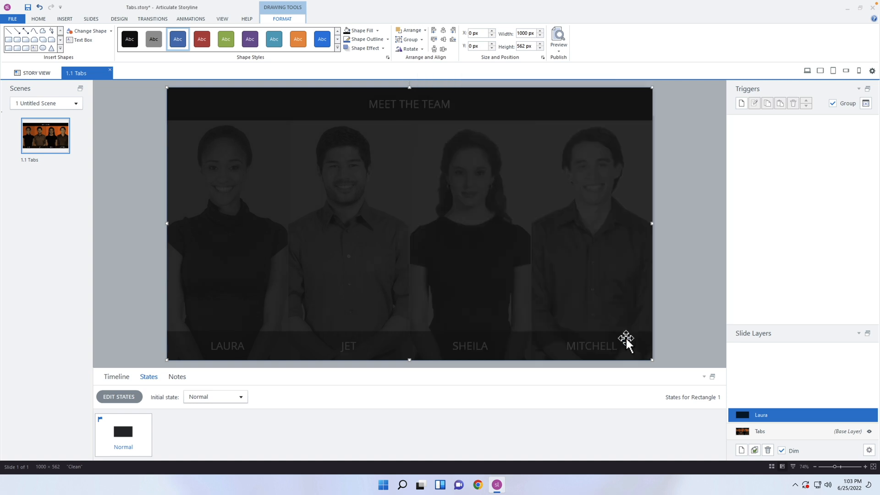
{"action": "mouse_move", "coordinate": [138, 23]}
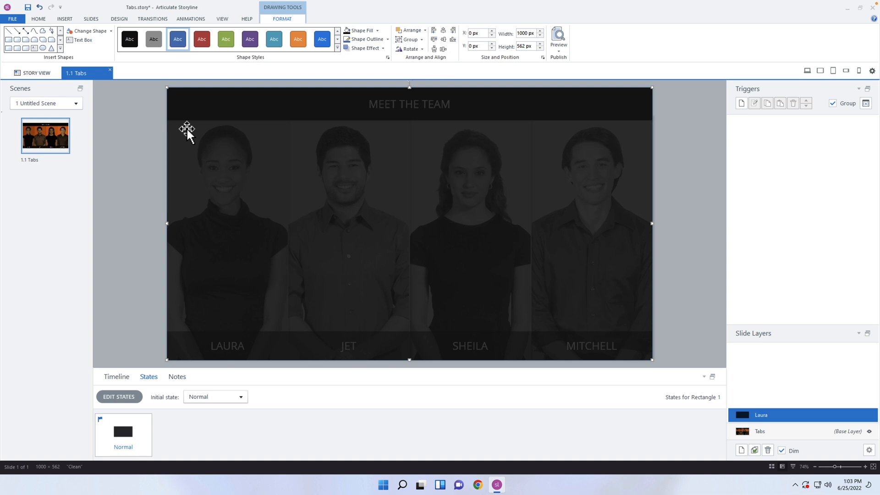
Step: Draw a rounded rectangle panel across most of the slide
{"action": "left_click", "coordinate": [65, 18]}
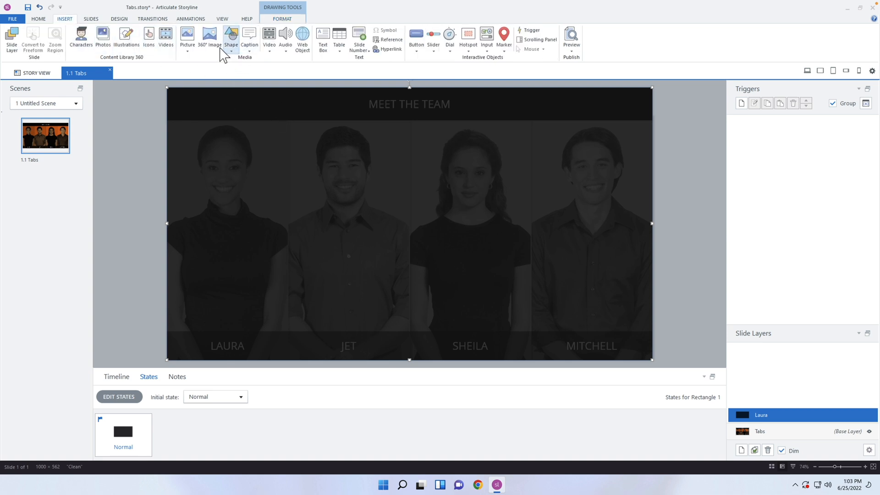
{"action": "left_click", "coordinate": [231, 42]}
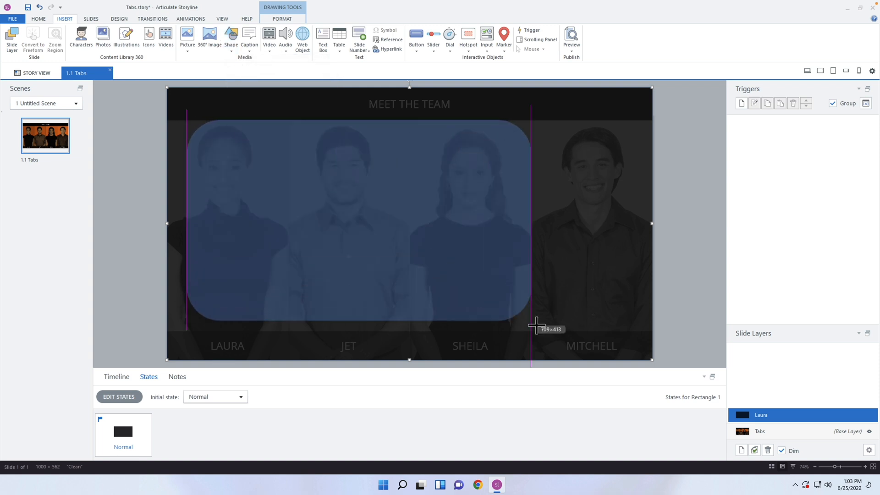
{"action": "left_click_drag", "start_coordinate": [536, 324], "coordinate": [620, 348]}
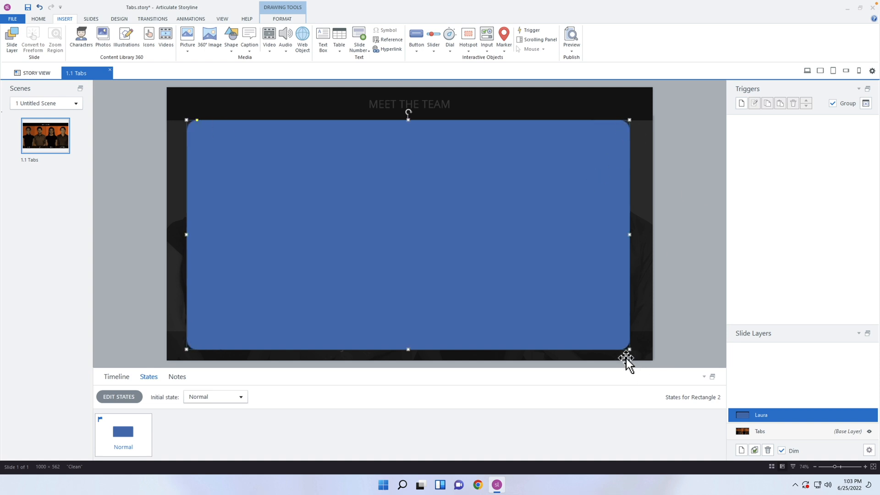
{"action": "mouse_move", "coordinate": [570, 357]}
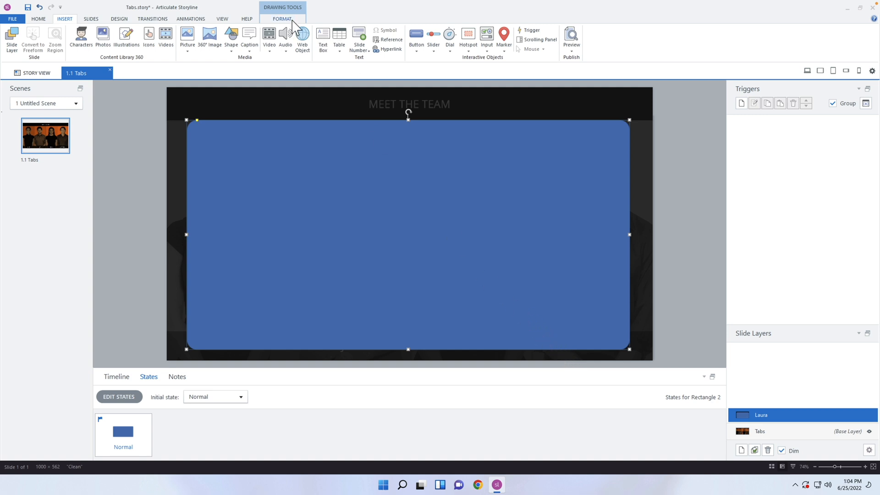
Step: Style the panel white with a fainter 80%-transparency shadow and adjusted shadow size
{"action": "left_click", "coordinate": [365, 39]}
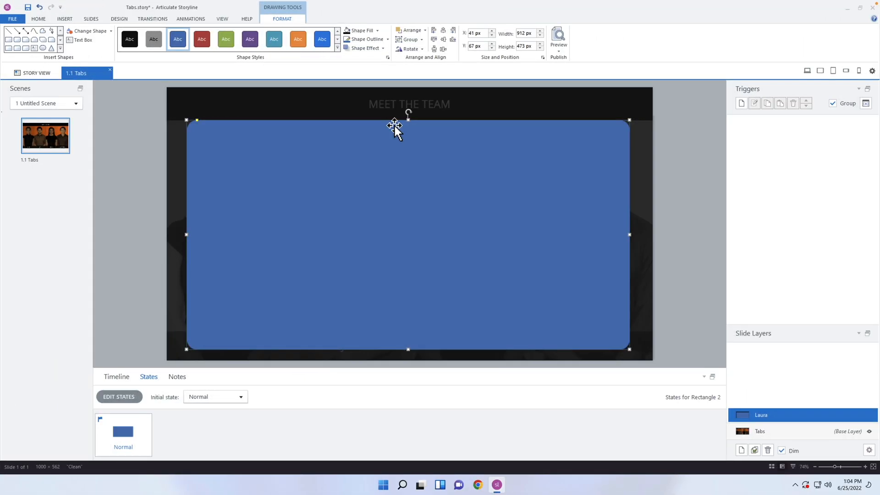
{"action": "left_click", "coordinate": [362, 30]}
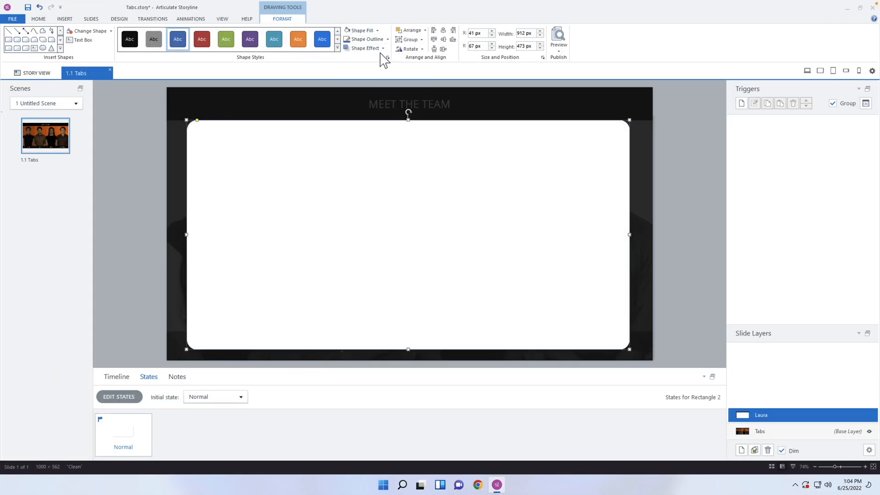
{"action": "left_click", "coordinate": [365, 48]}
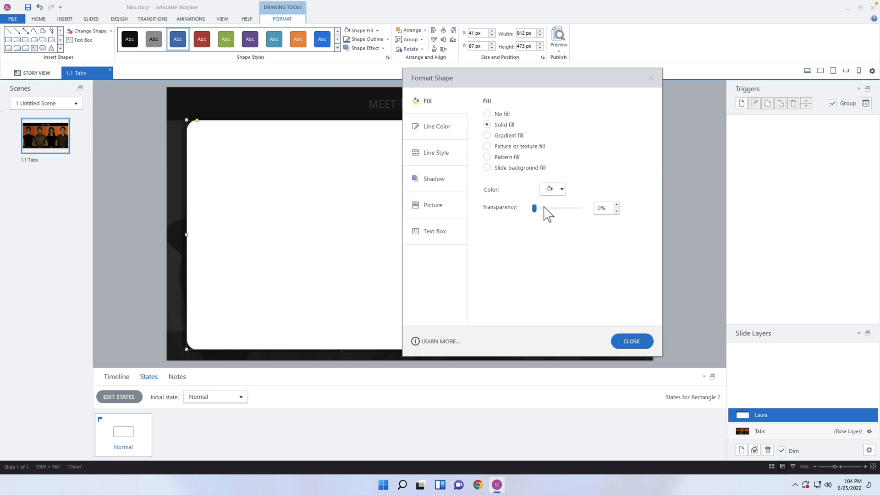
{"action": "left_click", "coordinate": [432, 179]}
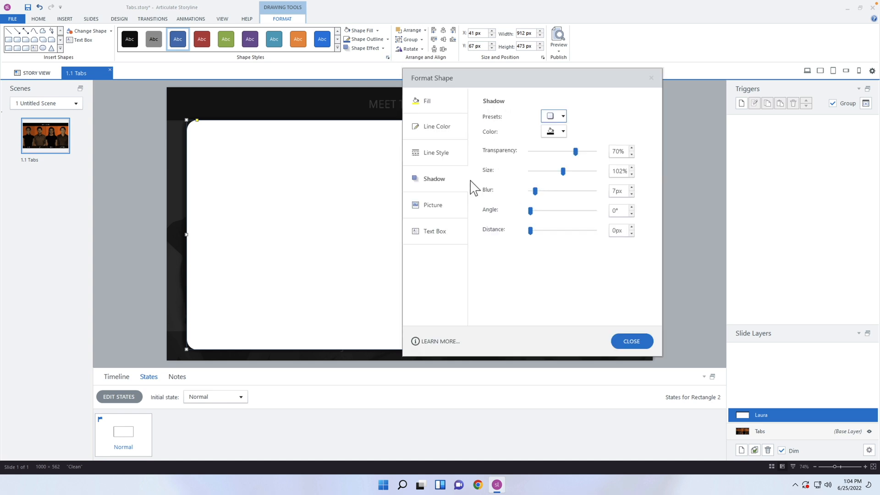
{"action": "left_click_drag", "start_coordinate": [574, 152], "coordinate": [582, 152]}
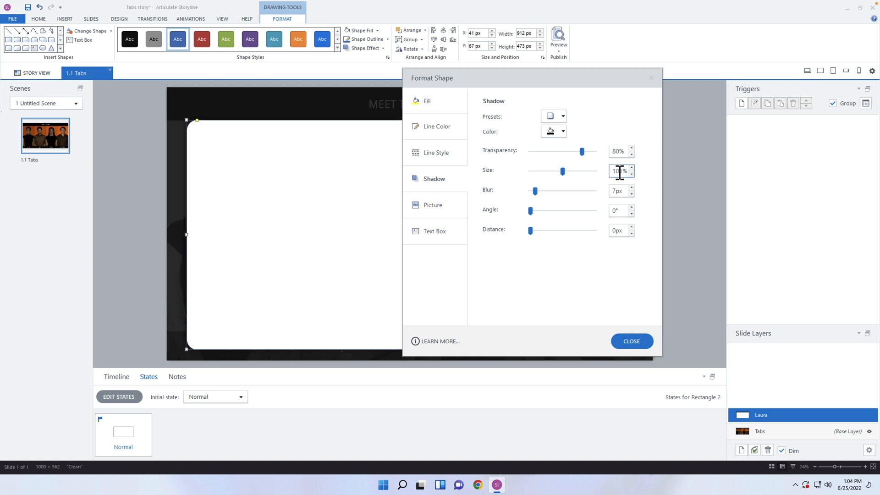
{"action": "left_click", "coordinate": [630, 341]}
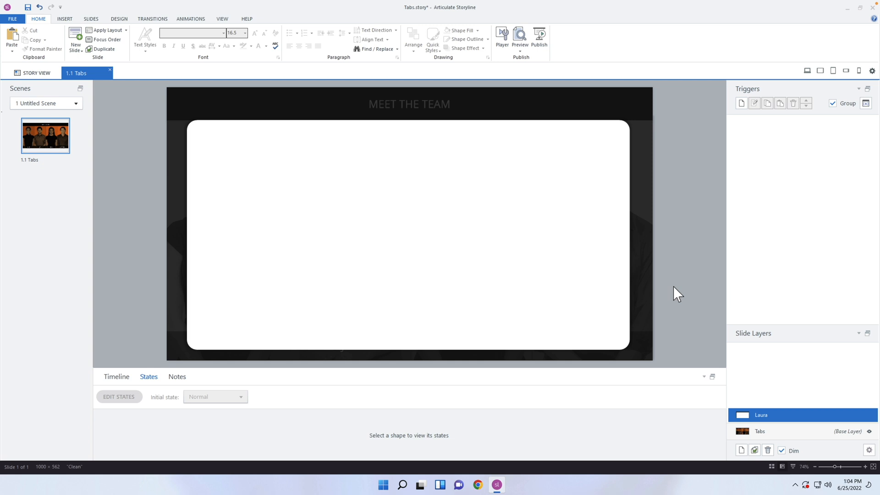
{"action": "mouse_move", "coordinate": [372, 168]}
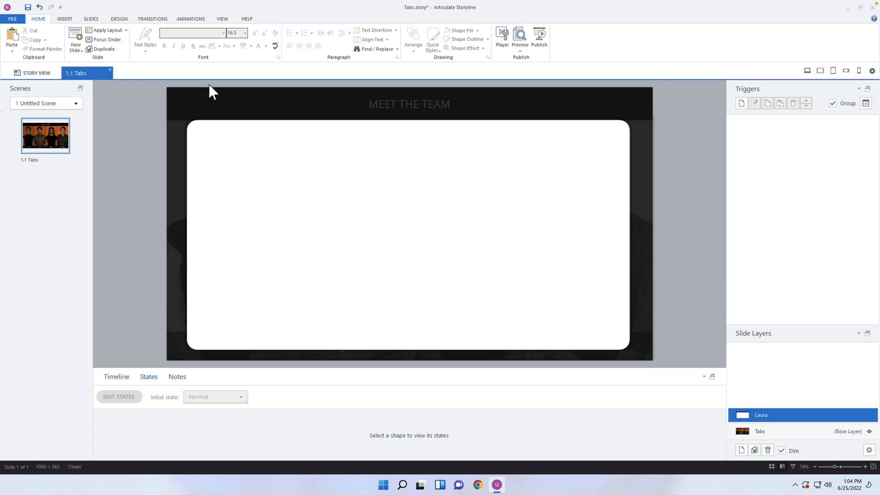
Step: Add a bold 'Laura Doe' heading text box on the panel
{"action": "left_click", "coordinate": [65, 18]}
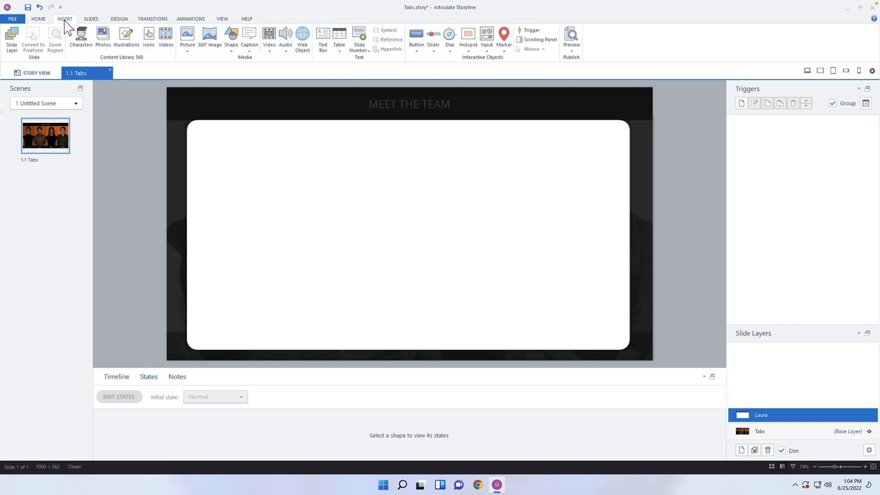
{"action": "mouse_move", "coordinate": [323, 50]}
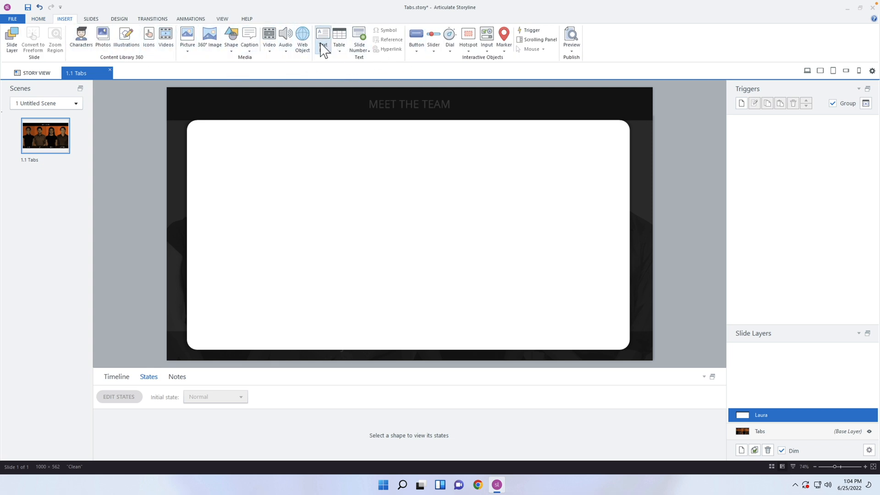
{"action": "left_click", "coordinate": [323, 38]}
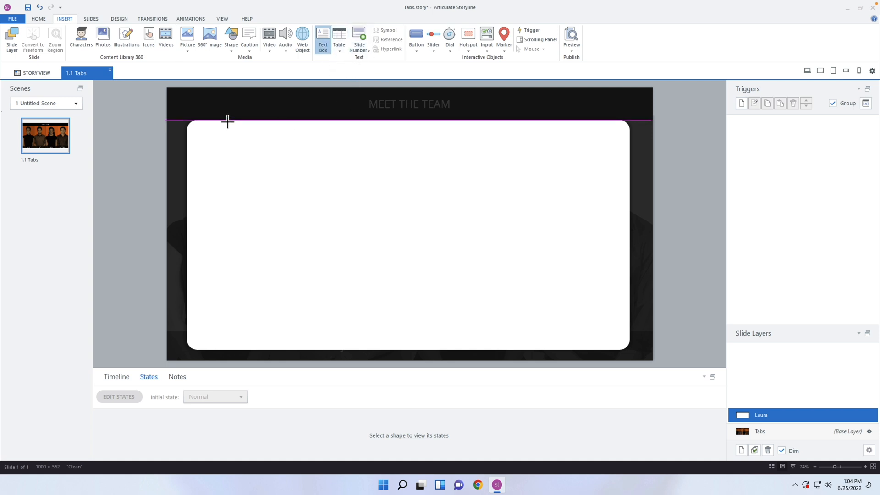
{"action": "type", "text": "Lau"}
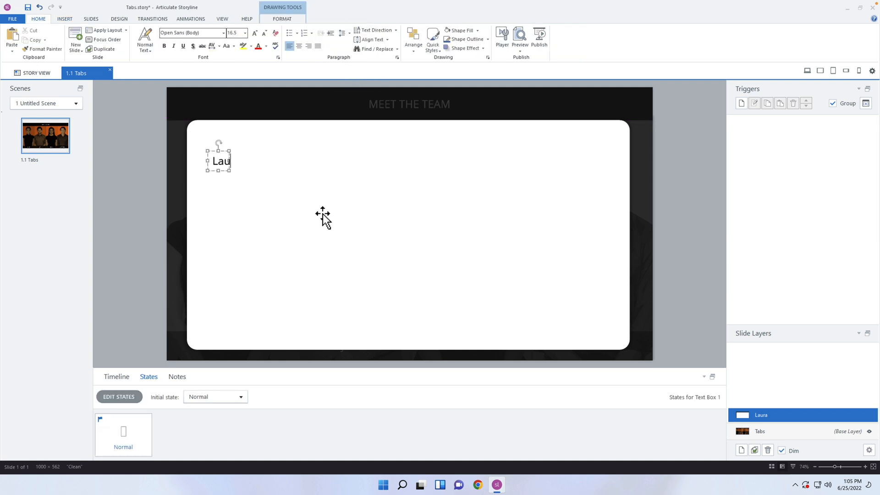
{"action": "type", "text": "ra D"}
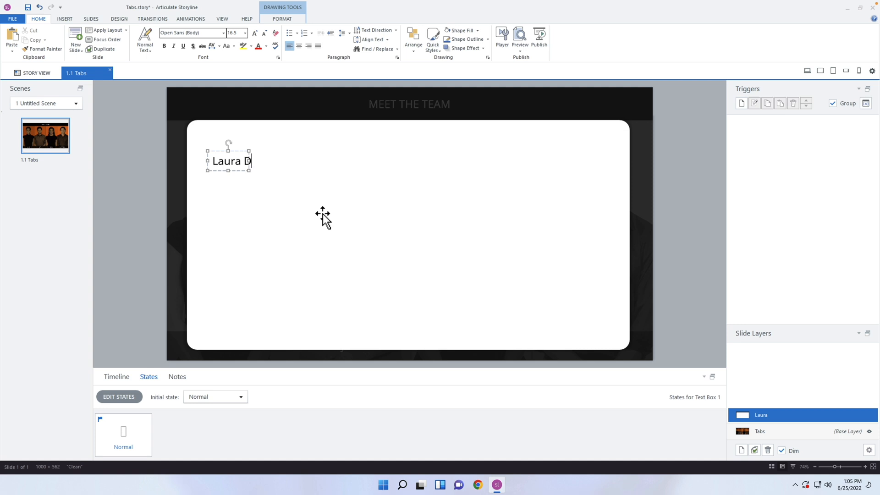
{"action": "type", "text": "oe"}
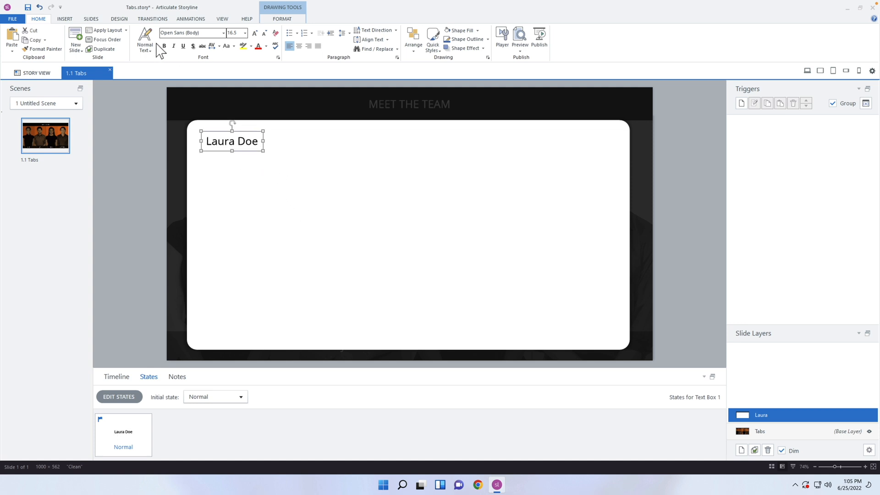
{"action": "left_click", "coordinate": [163, 45]}
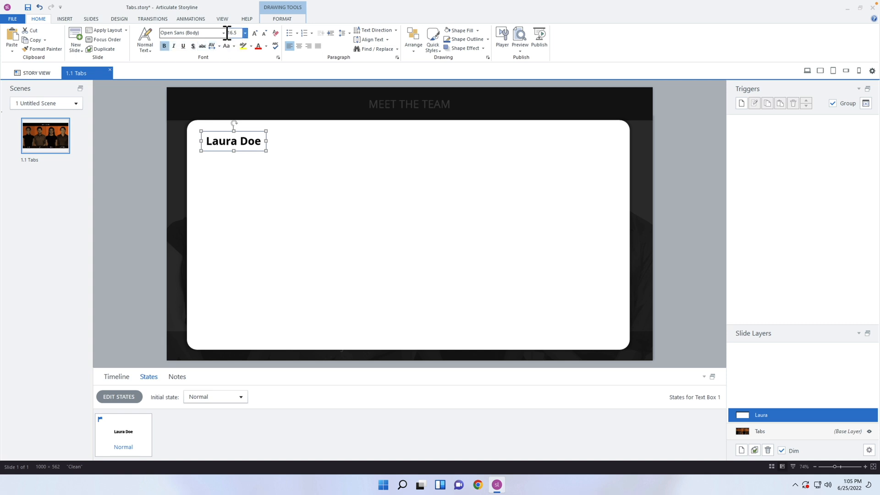
{"action": "mouse_move", "coordinate": [232, 32]}
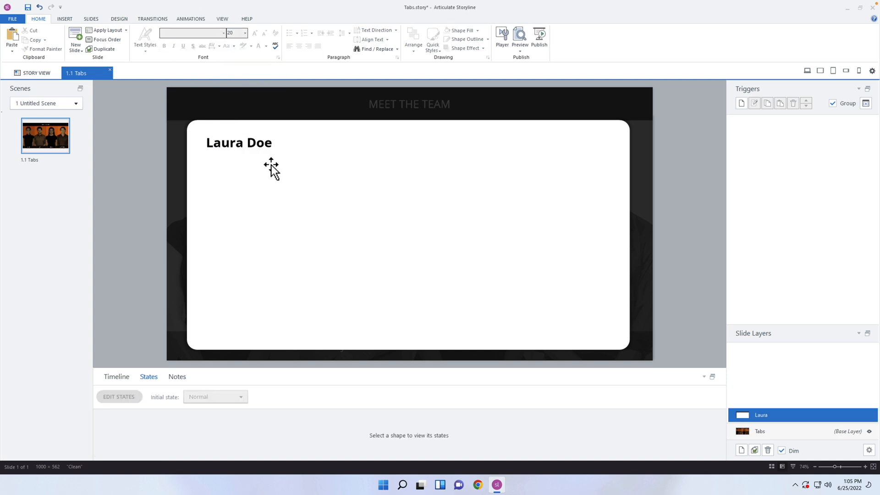
{"action": "left_click", "coordinate": [238, 142]}
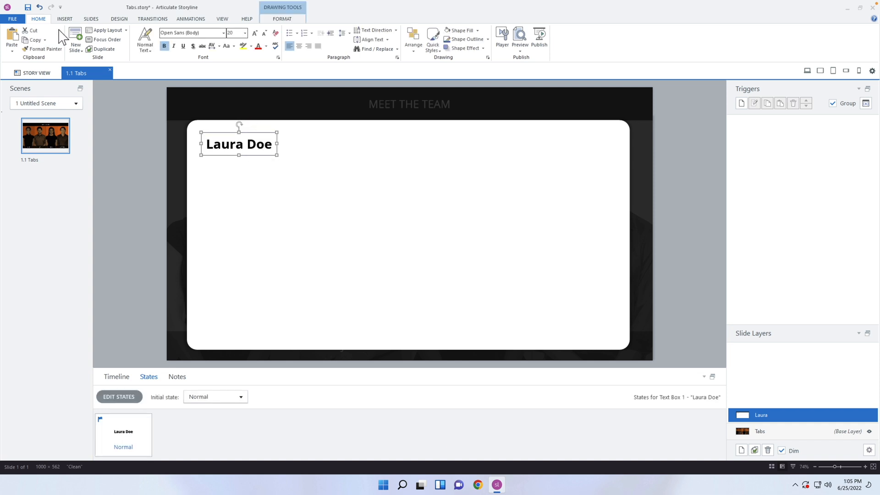
Step: Add a body text box generated with =lorem() and reduce its font size
{"action": "left_click", "coordinate": [64, 18]}
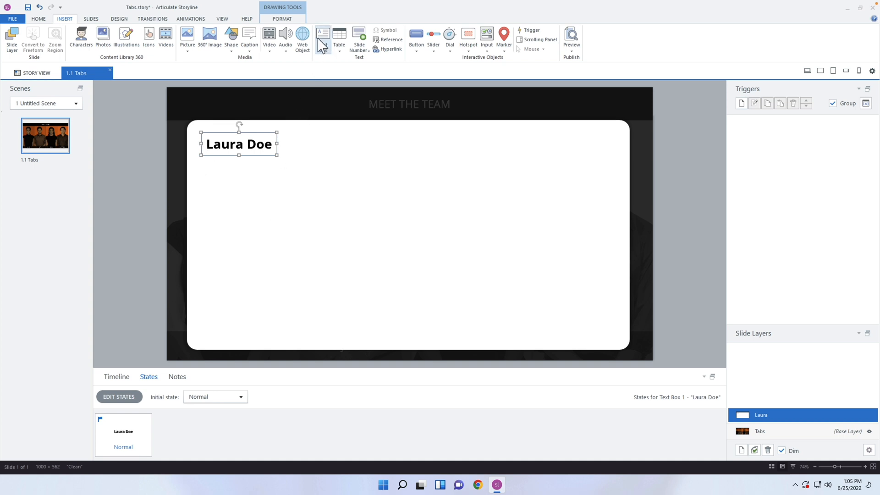
{"action": "left_click_drag", "start_coordinate": [200, 159], "coordinate": [322, 249]}
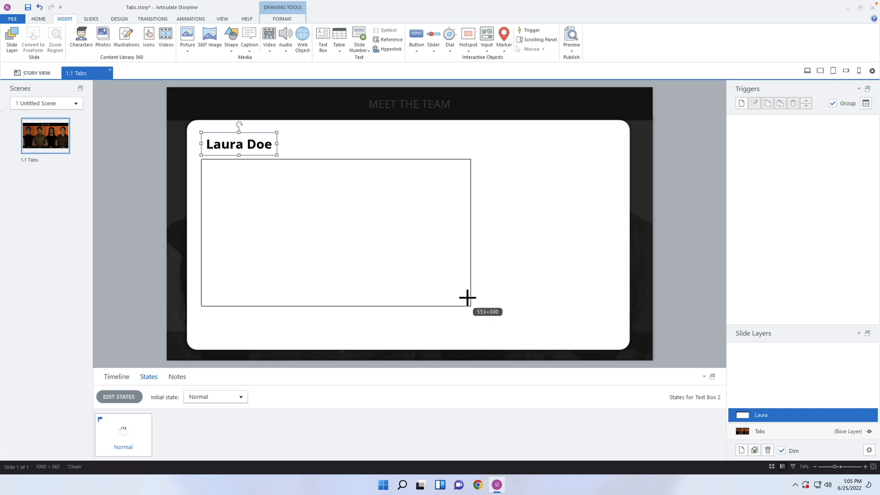
{"action": "left_click_drag", "start_coordinate": [467, 297], "coordinate": [465, 335]}
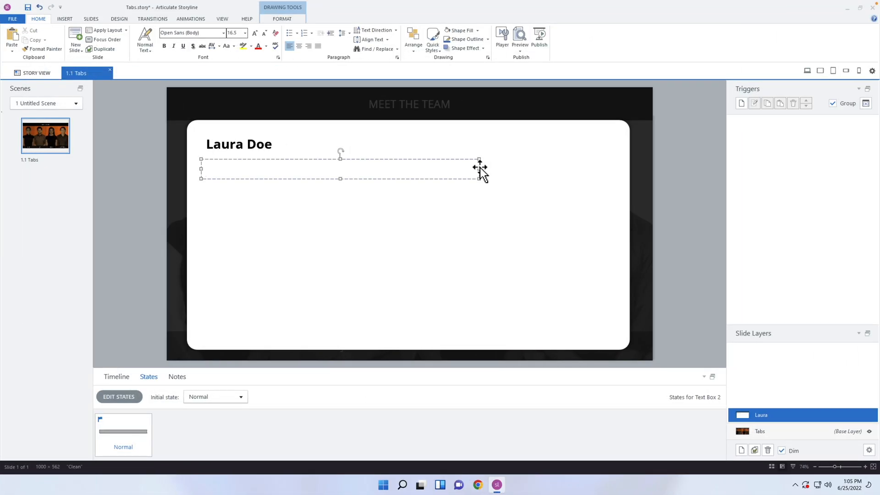
{"action": "type", "text": "="}
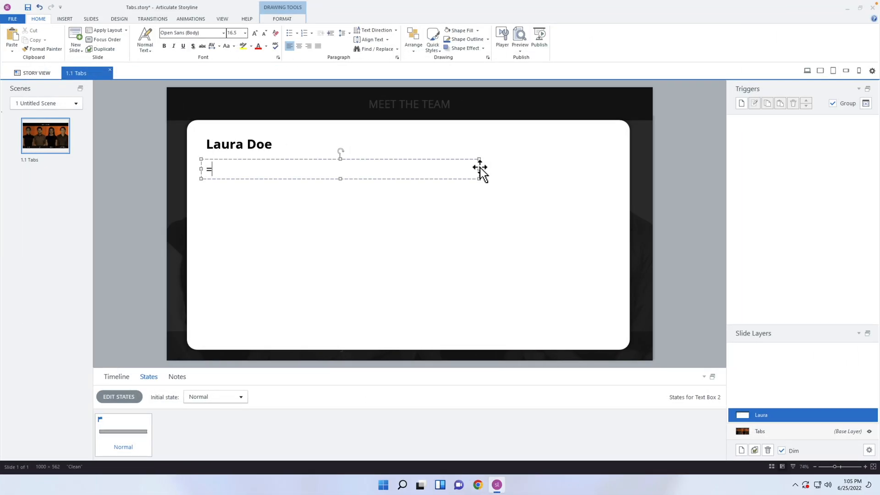
{"action": "type", "text": "lorem()"}
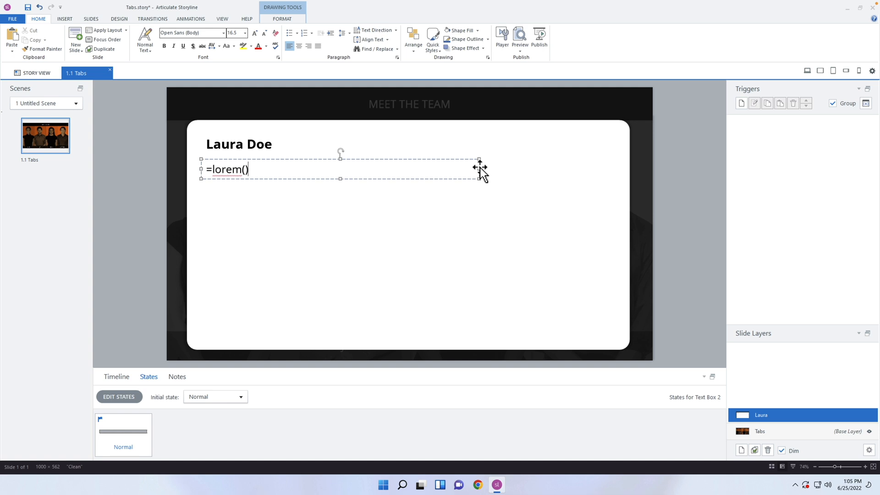
{"action": "key", "text": "enter"}
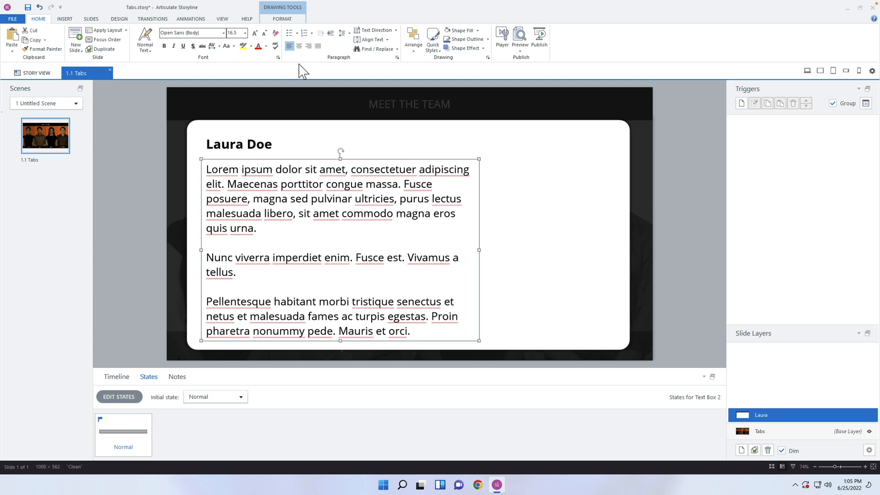
{"action": "left_click", "coordinate": [245, 33]}
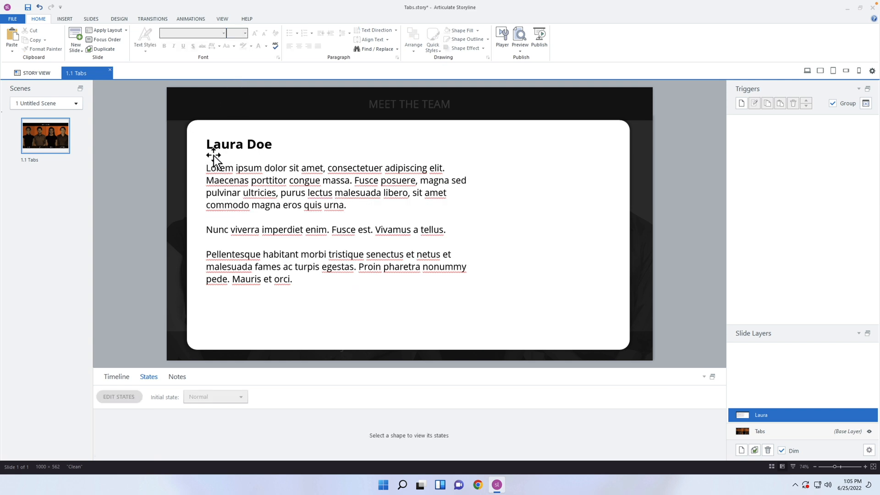
{"action": "left_click", "coordinate": [238, 144]}
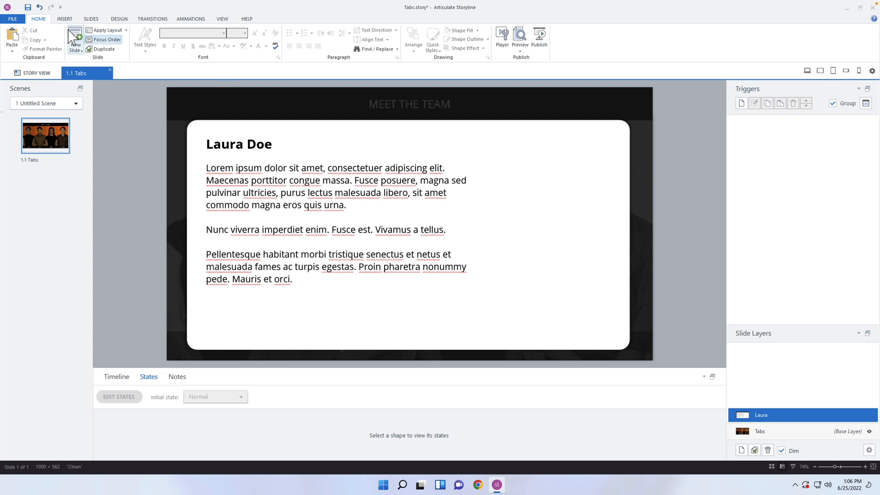
Step: Insert the Laura character from the Characters library in a hand-on-hip pose
{"action": "left_click", "coordinate": [65, 18]}
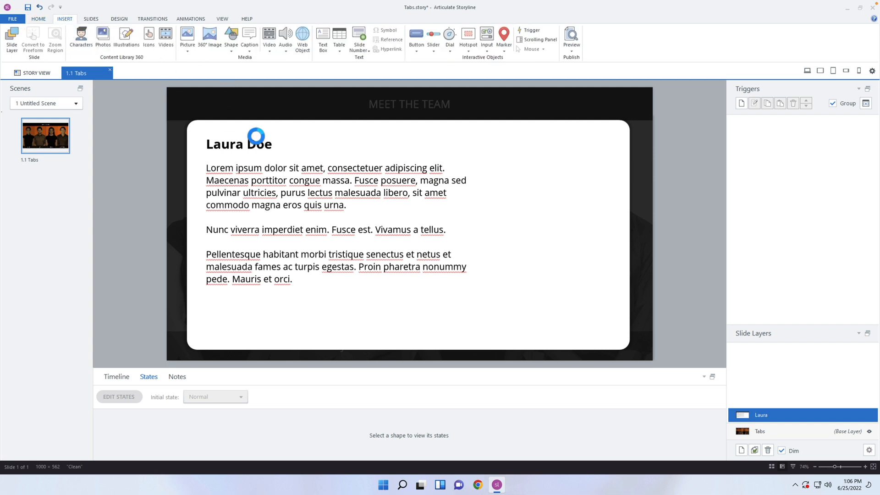
{"action": "left_click", "coordinate": [80, 37]}
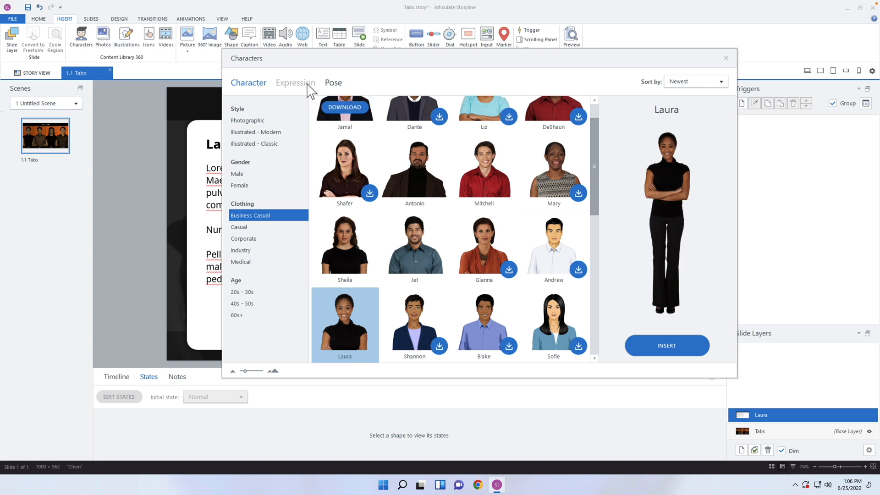
{"action": "left_click", "coordinate": [332, 82]}
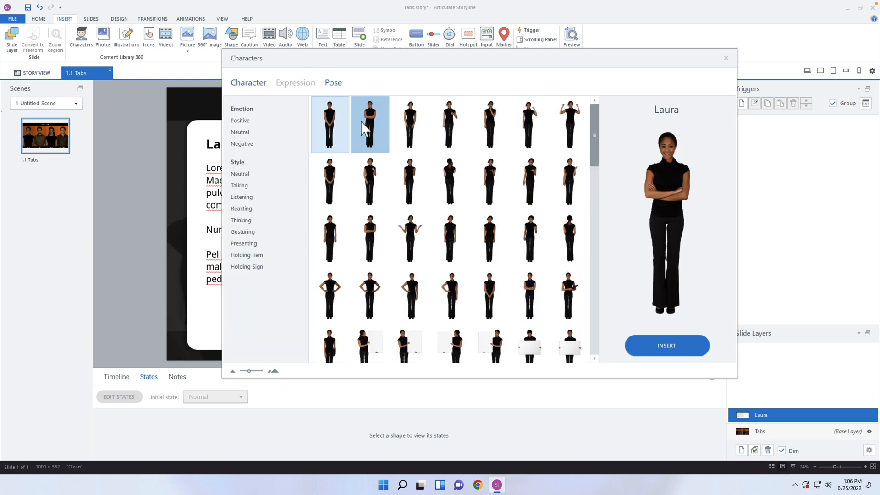
{"action": "left_click", "coordinate": [409, 296]}
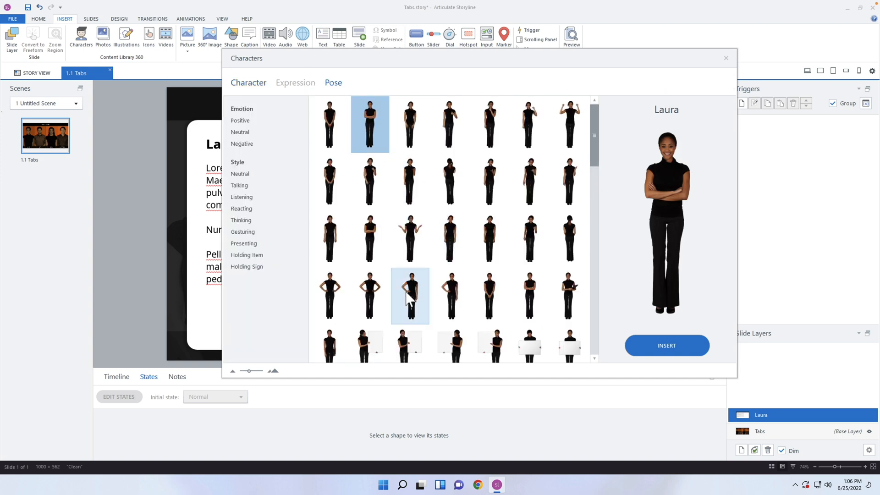
{"action": "left_click", "coordinate": [410, 296]}
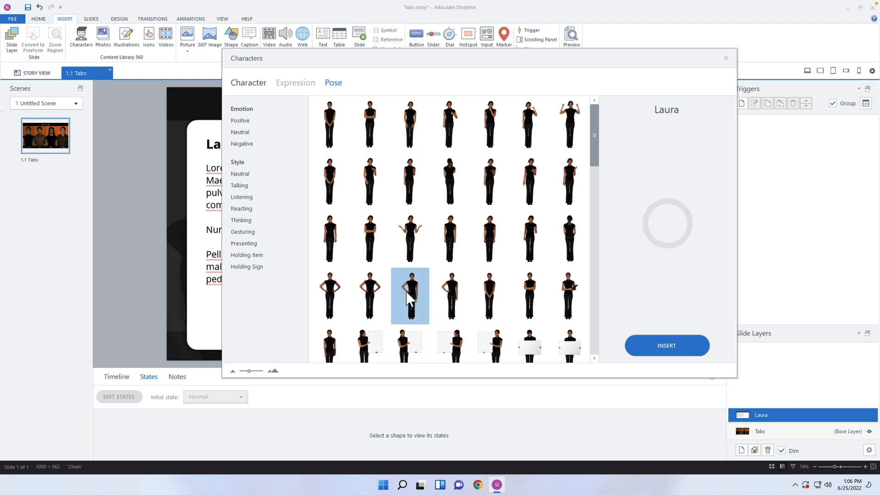
{"action": "left_click", "coordinate": [330, 295]}
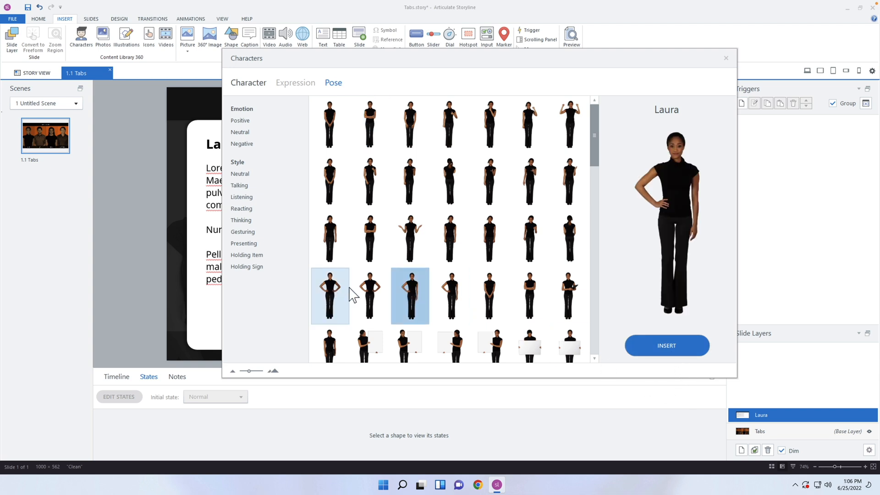
{"action": "left_click", "coordinate": [449, 295]}
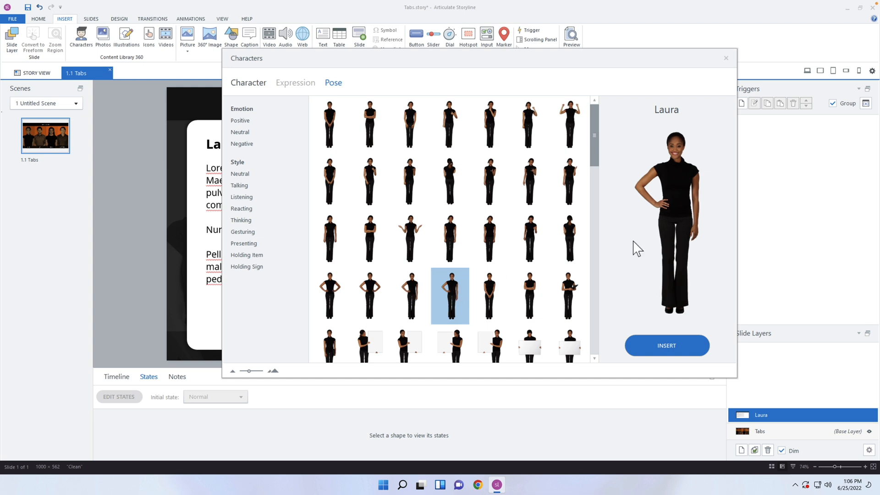
{"action": "left_click", "coordinate": [665, 345]}
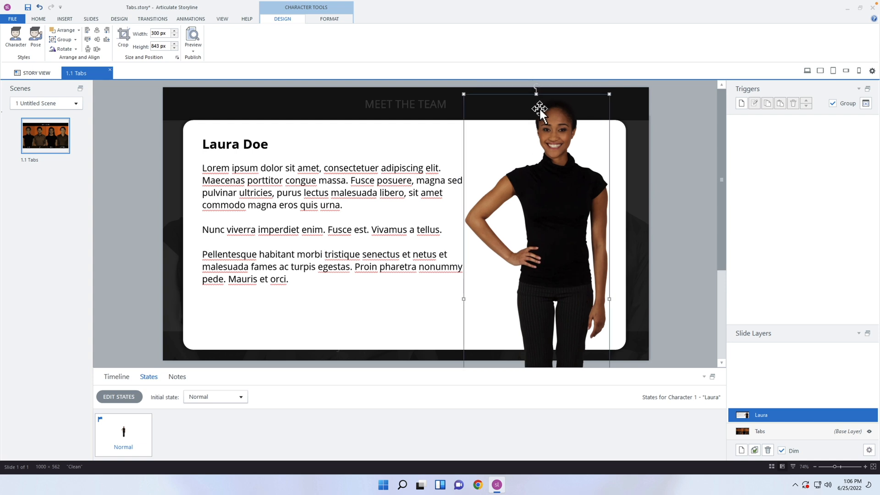
{"action": "mouse_move", "coordinate": [506, 185]}
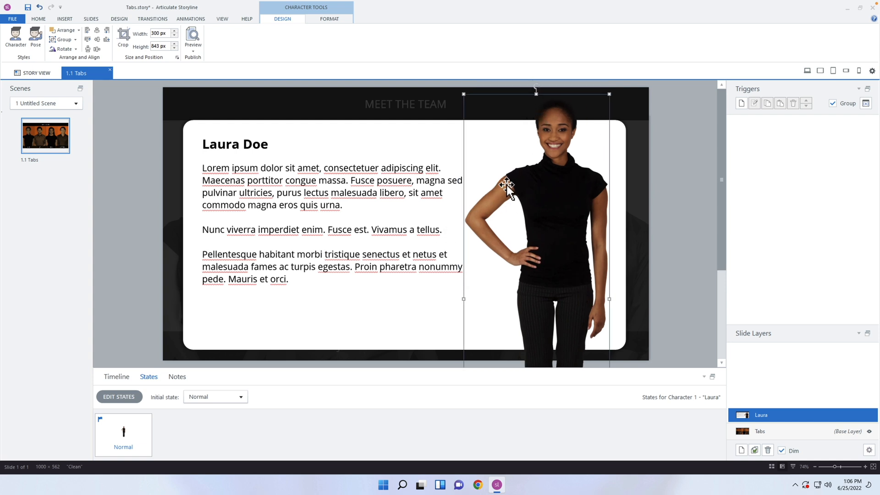
{"action": "mouse_move", "coordinate": [528, 263]}
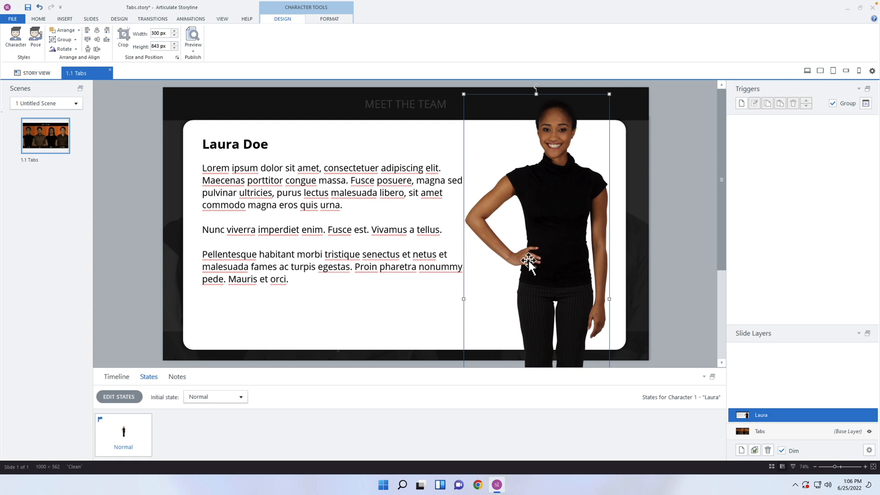
Step: Crop Laura's character image so her legs end at the slide's bottom edge
{"action": "left_click", "coordinate": [698, 213]}
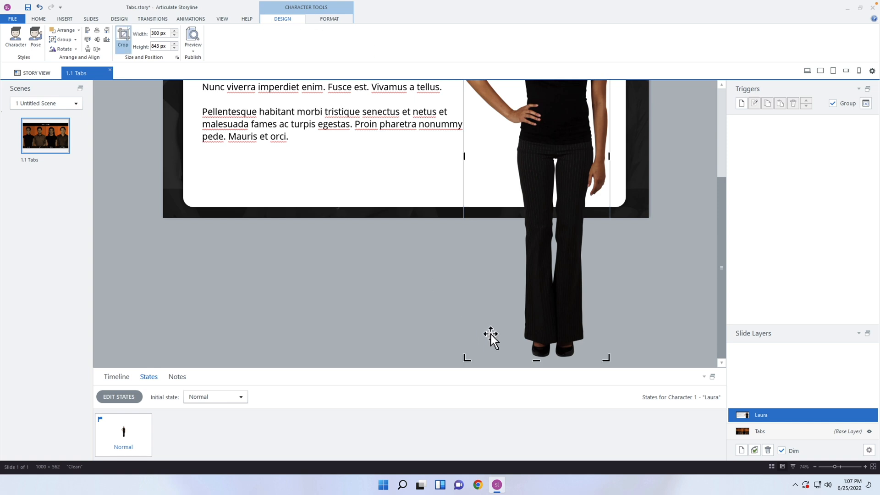
{"action": "left_click_drag", "start_coordinate": [491, 337], "coordinate": [550, 235]}
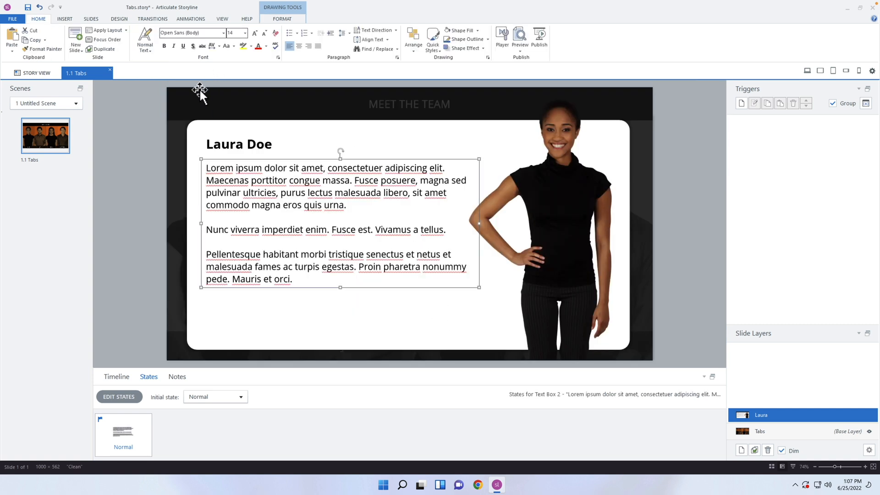
{"action": "mouse_move", "coordinate": [600, 93]}
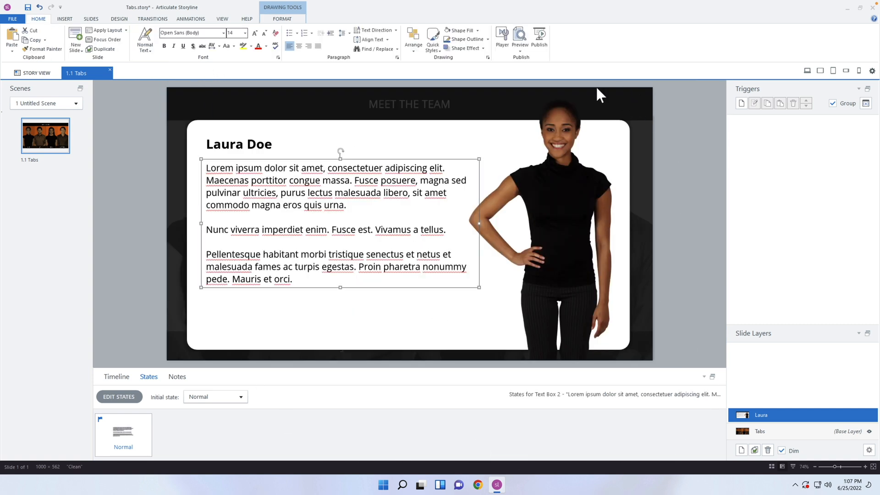
{"action": "mouse_move", "coordinate": [540, 268]}
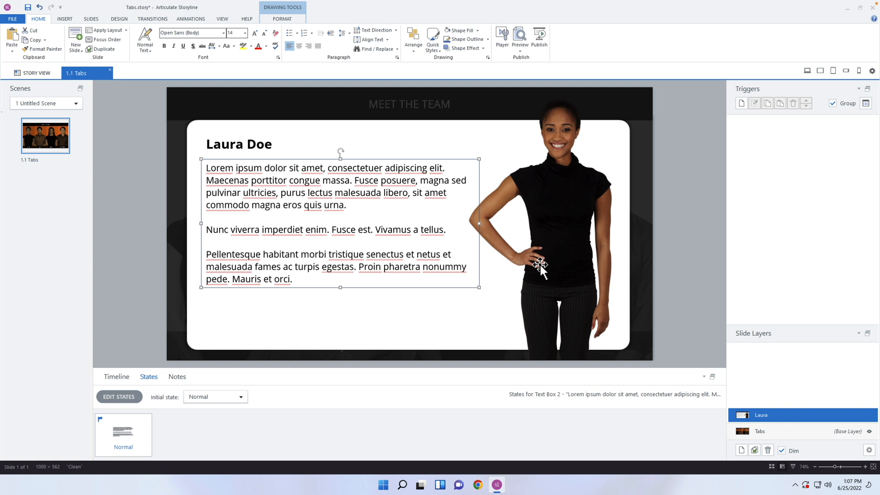
Step: In the timeline, rename the heading to Title and the dark rectangle to Fader
{"action": "left_click", "coordinate": [116, 376]}
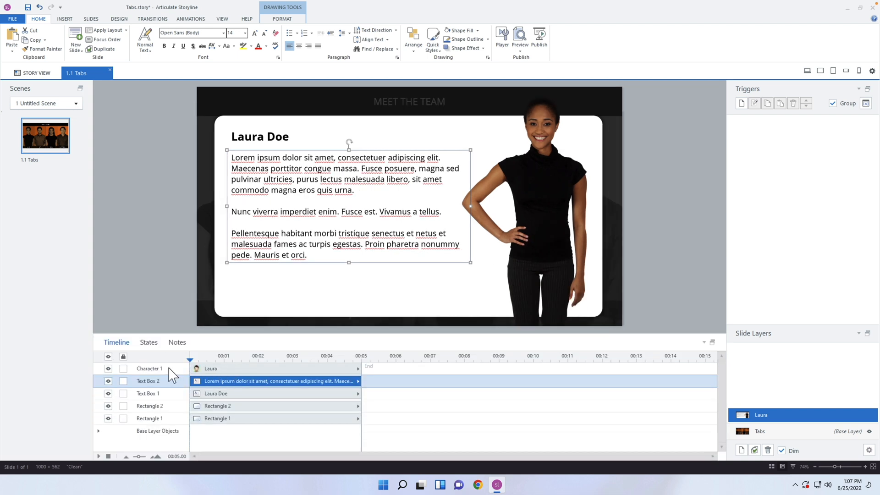
{"action": "double_click", "coordinate": [148, 368]}
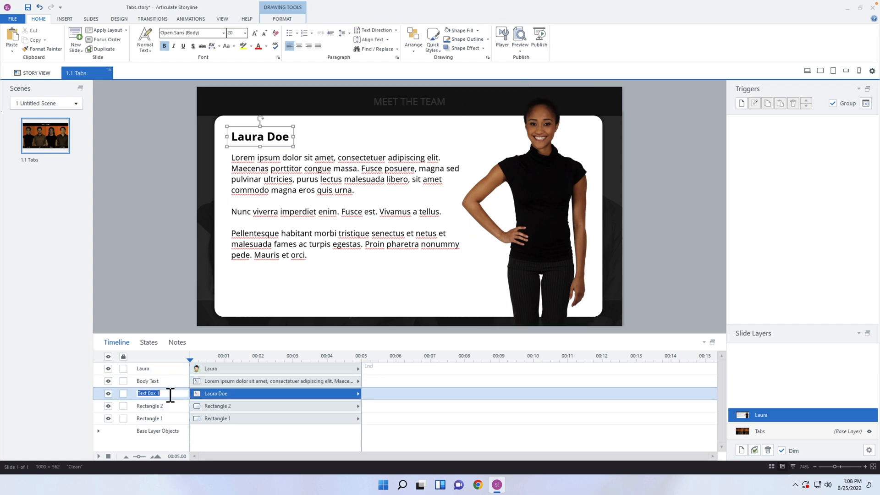
{"action": "type", "text": "Title"}
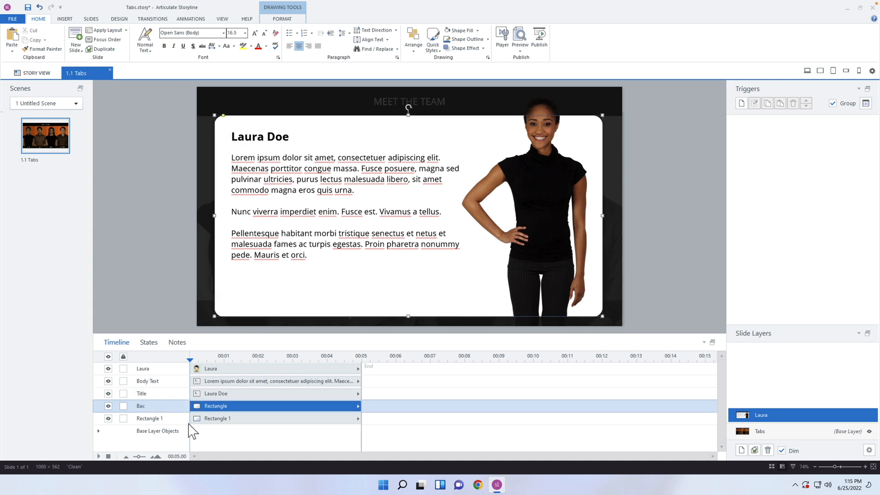
{"action": "double_click", "coordinate": [140, 405]}
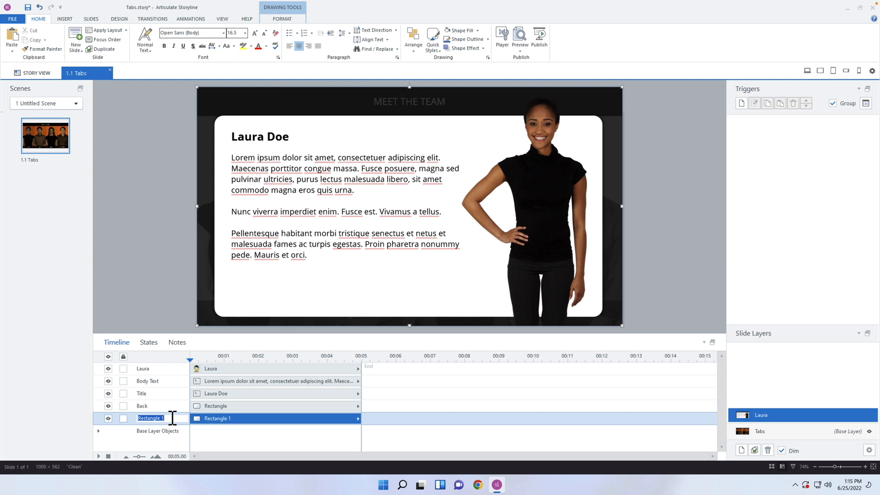
{"action": "type", "text": "Fader"}
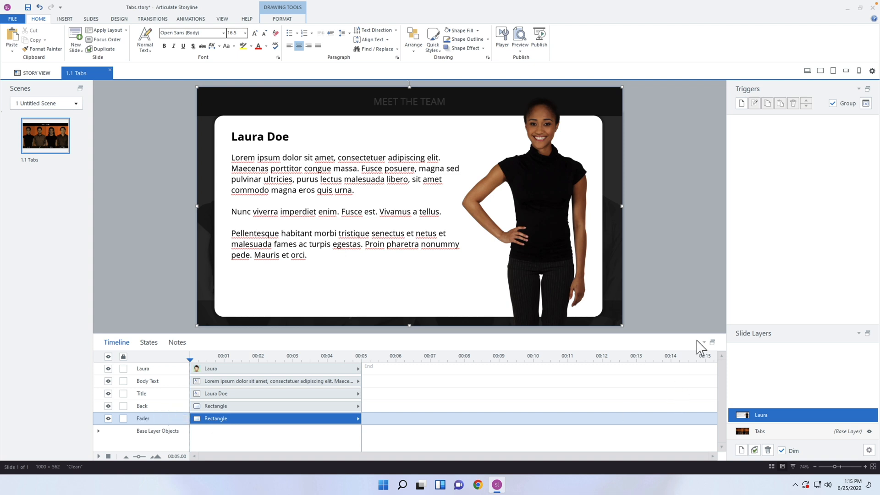
{"action": "mouse_move", "coordinate": [91, 170]}
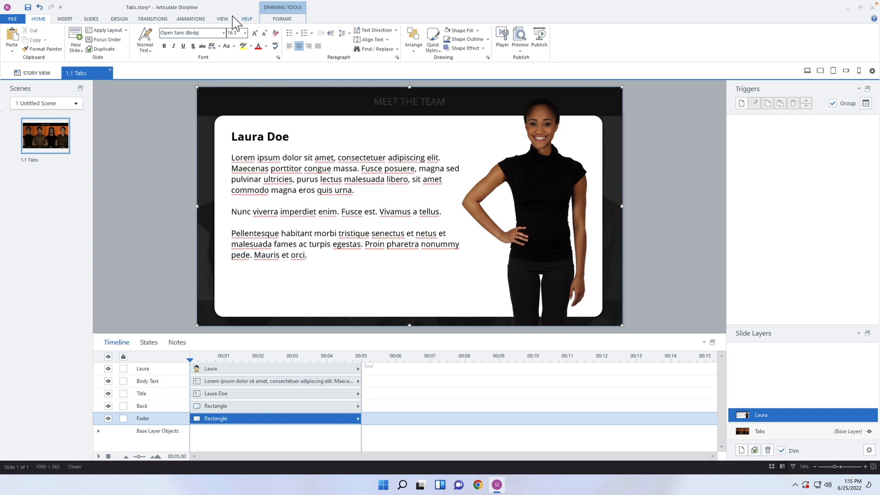
Step: Give the white Back panel a Fly In entrance from the bottom, lasting 0.75 seconds
{"action": "left_click", "coordinate": [190, 19]}
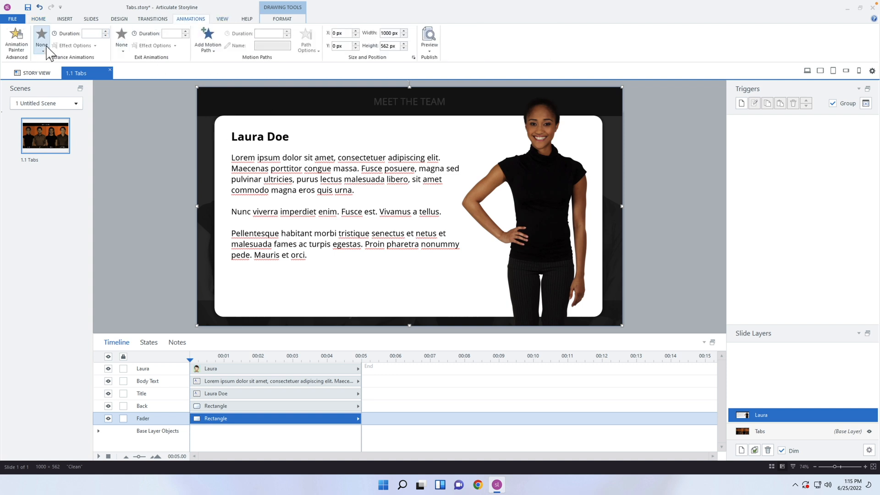
{"action": "left_click", "coordinate": [41, 38]}
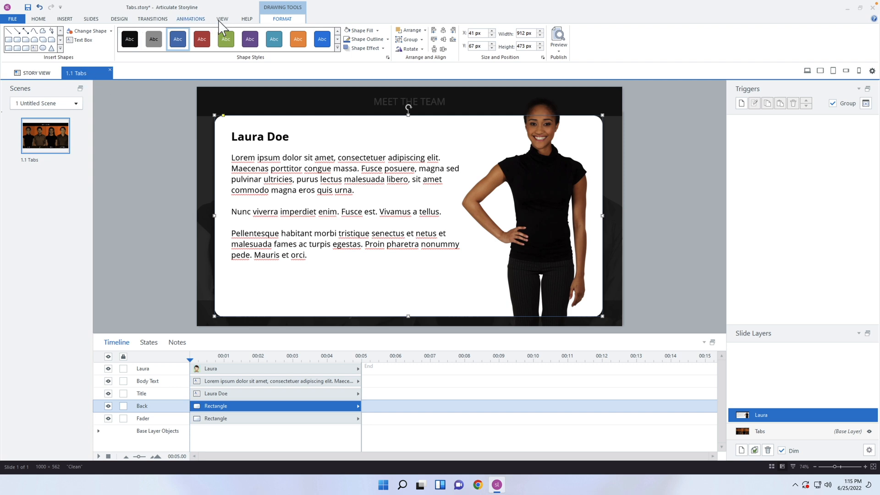
{"action": "left_click", "coordinate": [190, 18]}
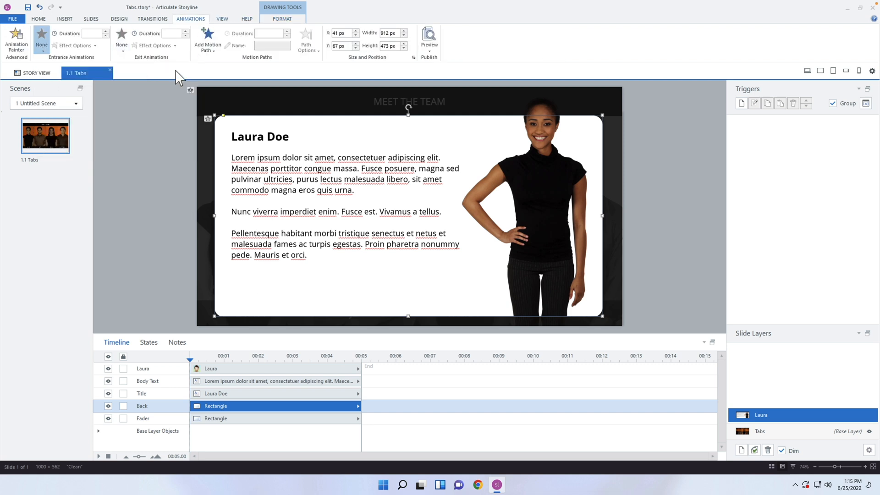
{"action": "left_click", "coordinate": [74, 45]}
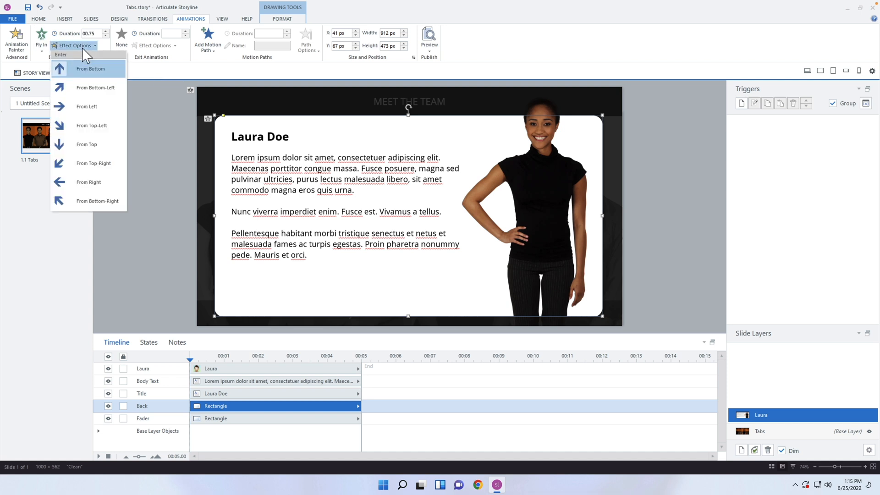
{"action": "mouse_move", "coordinate": [84, 72]}
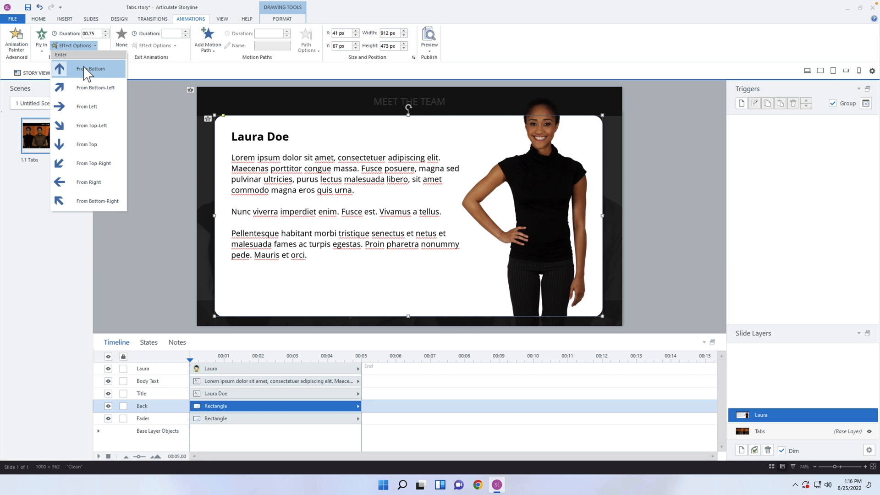
{"action": "left_click", "coordinate": [89, 68]}
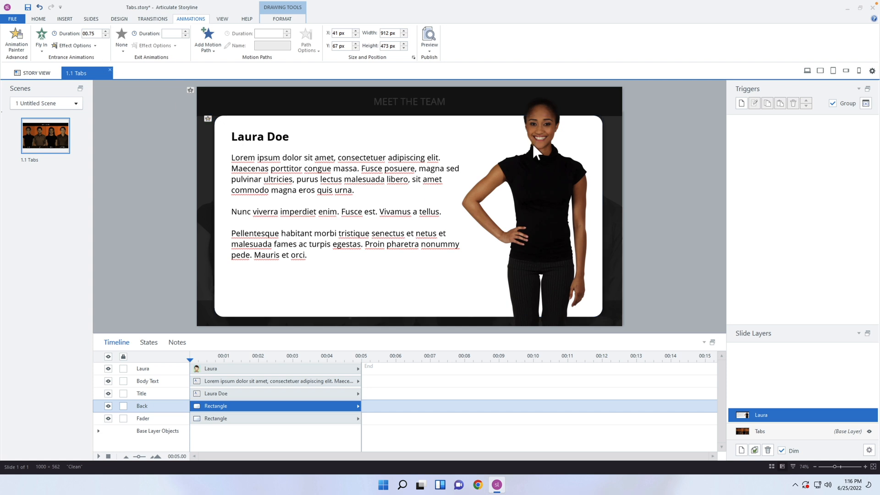
Step: Apply a Fly In entrance animation to Laura's character image
{"action": "left_click", "coordinate": [525, 157]}
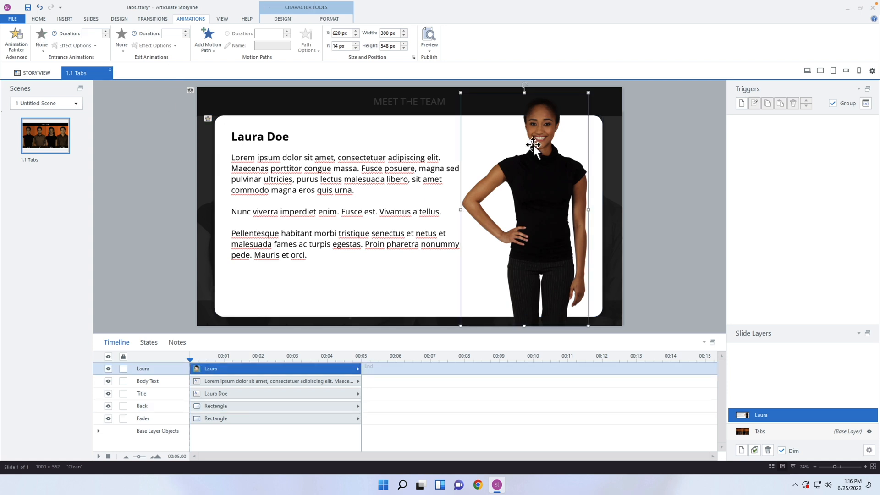
{"action": "left_click", "coordinate": [42, 42]}
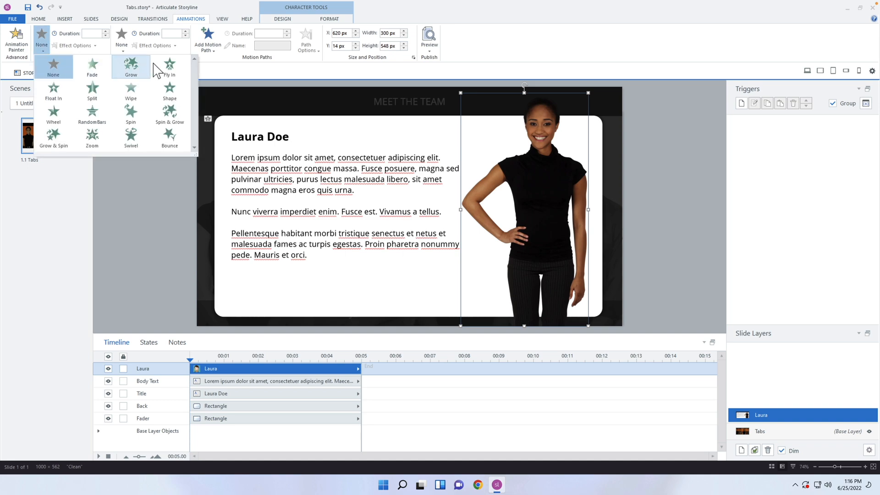
{"action": "left_click", "coordinate": [169, 67]}
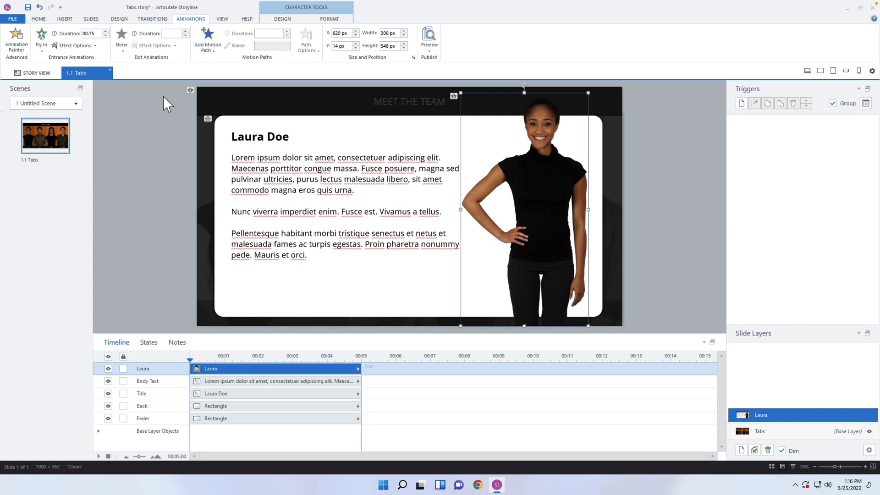
{"action": "mouse_move", "coordinate": [555, 152]}
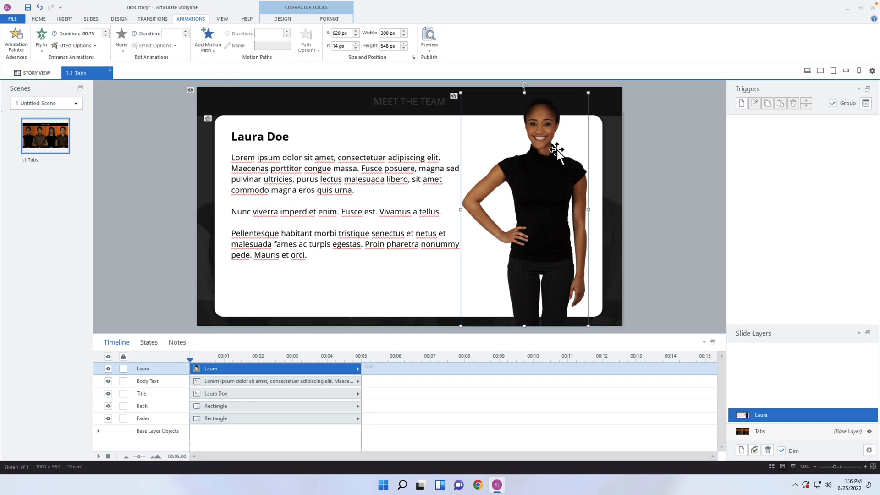
{"action": "mouse_move", "coordinate": [569, 156]}
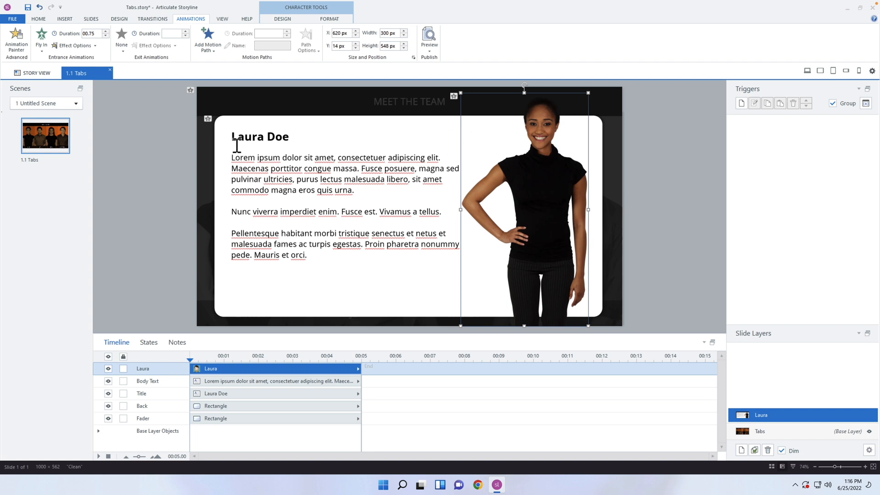
{"action": "mouse_move", "coordinate": [552, 149]}
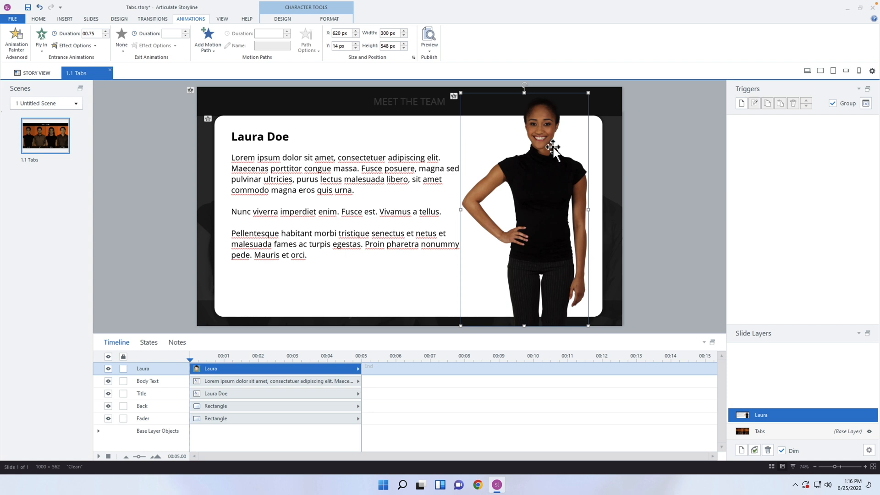
{"action": "mouse_move", "coordinate": [512, 157]}
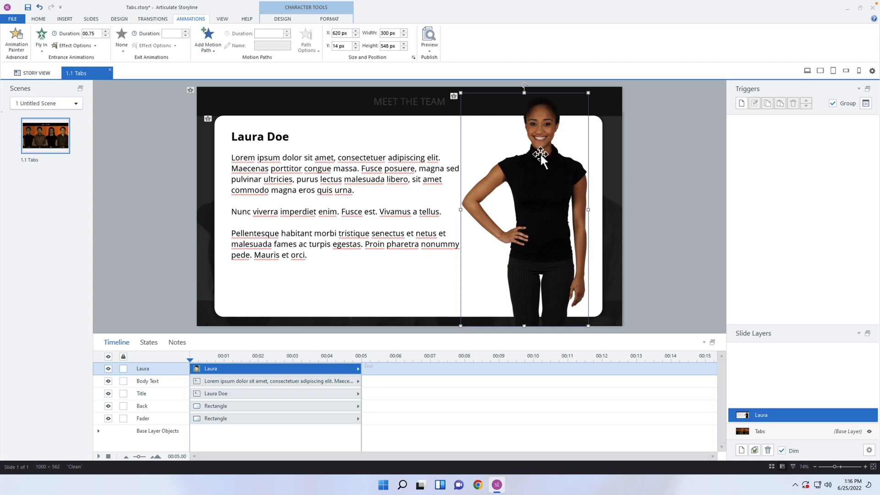
{"action": "left_click", "coordinate": [74, 45]}
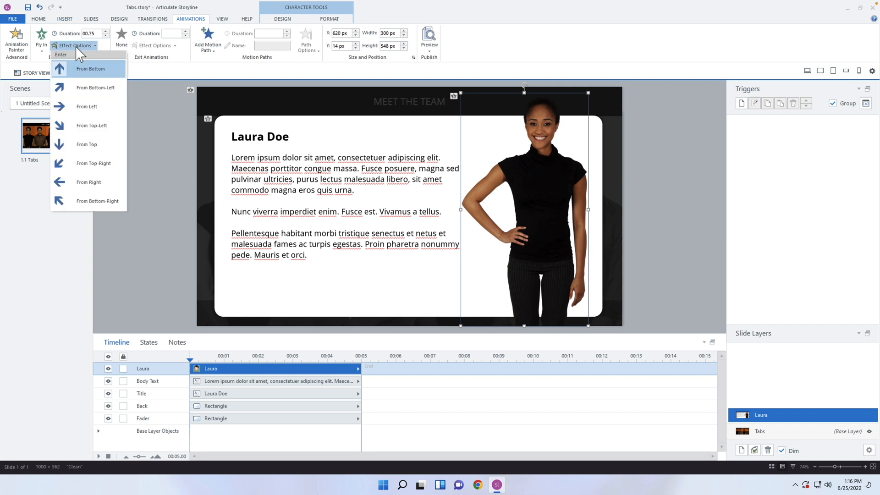
{"action": "mouse_move", "coordinate": [96, 144]}
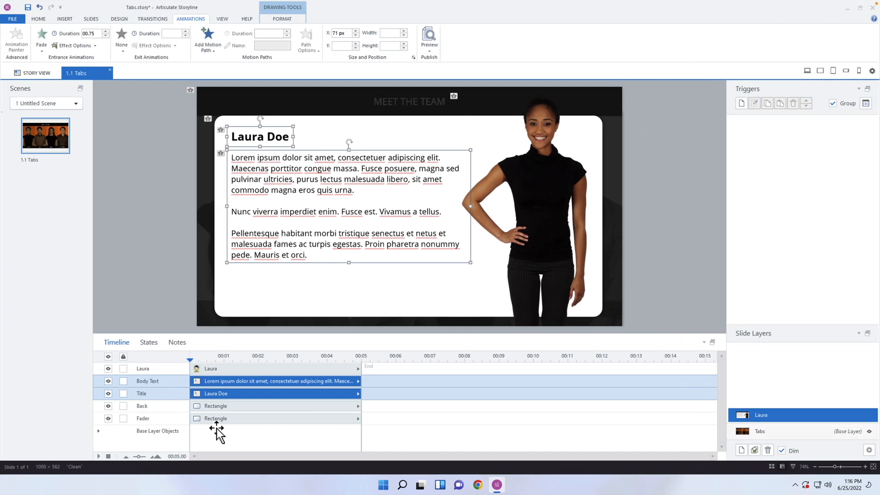
Step: Stagger the character's and Laura Doe title's timeline start times after the panel
{"action": "left_click", "coordinate": [215, 405]}
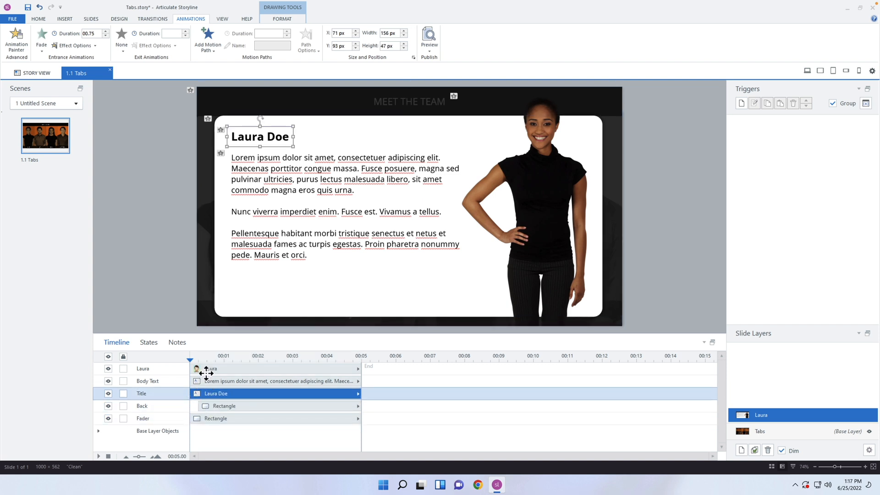
{"action": "left_click", "coordinate": [205, 369]}
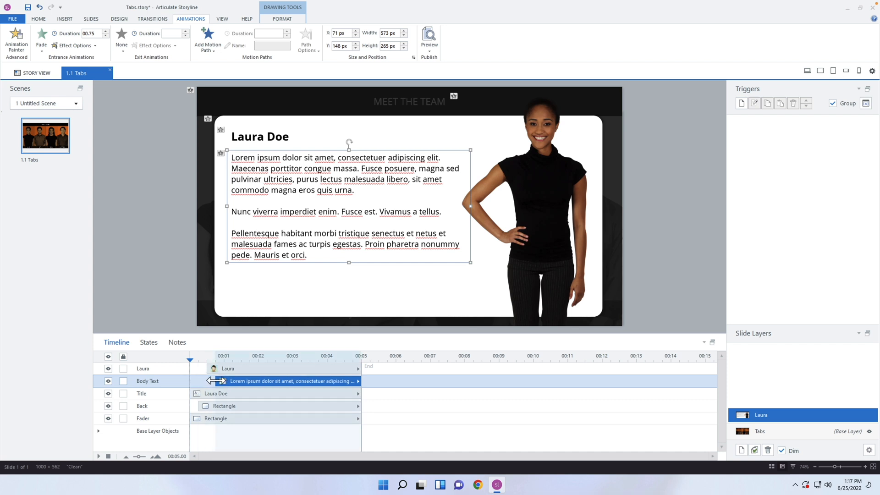
{"action": "left_click", "coordinate": [142, 393]}
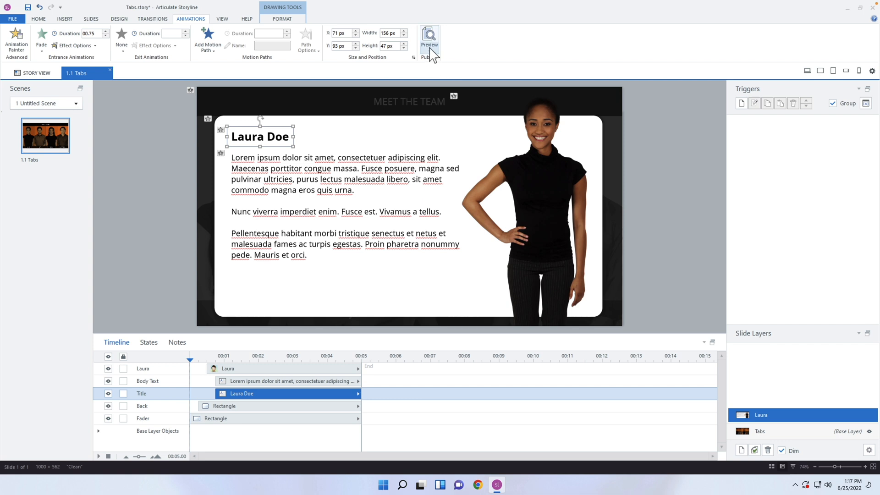
Step: Preview the slide, then return to editing the Tabs base layer
{"action": "left_click", "coordinate": [429, 40]}
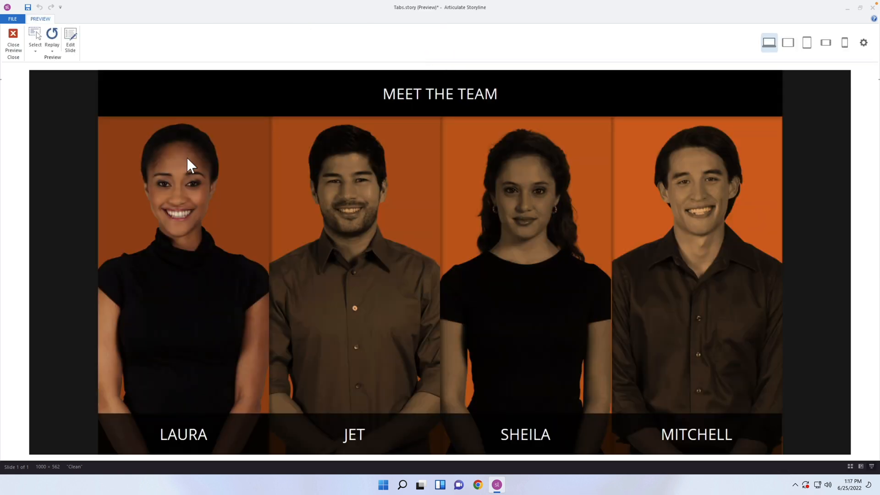
{"action": "left_click", "coordinate": [13, 42]}
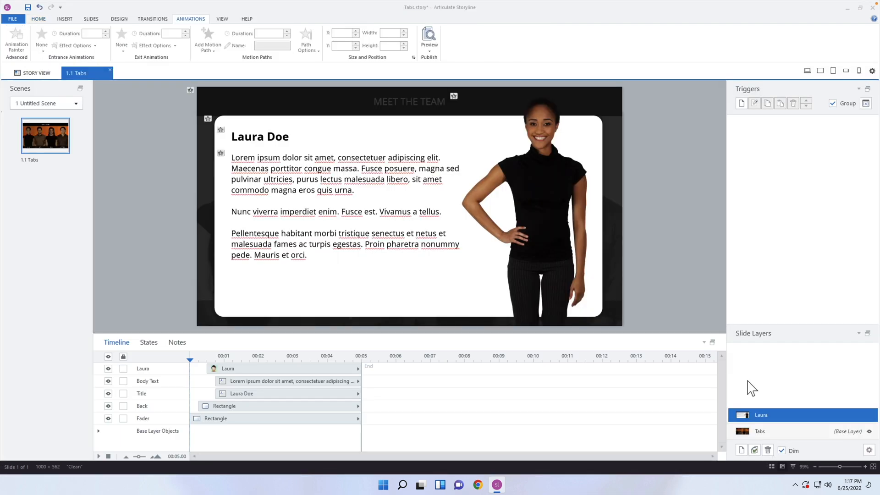
{"action": "left_click", "coordinate": [759, 431]}
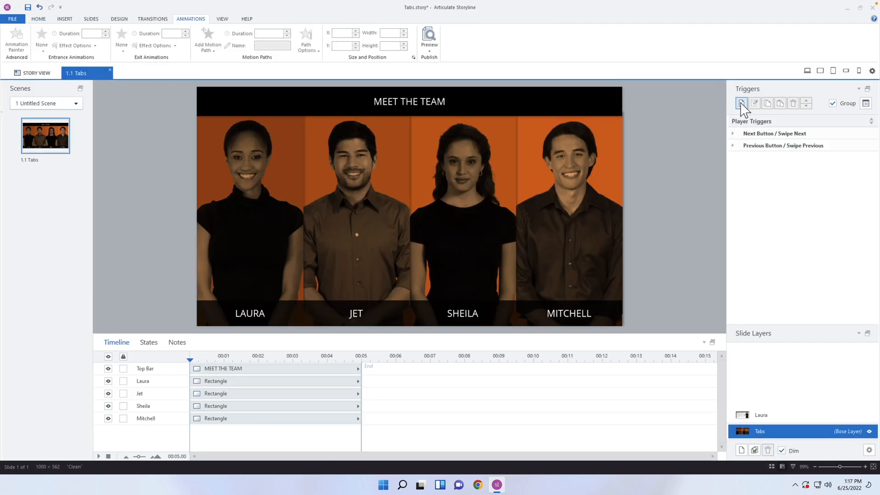
Step: Add a trigger that shows the Laura layer, then preview the slide again
{"action": "left_click", "coordinate": [742, 103]}
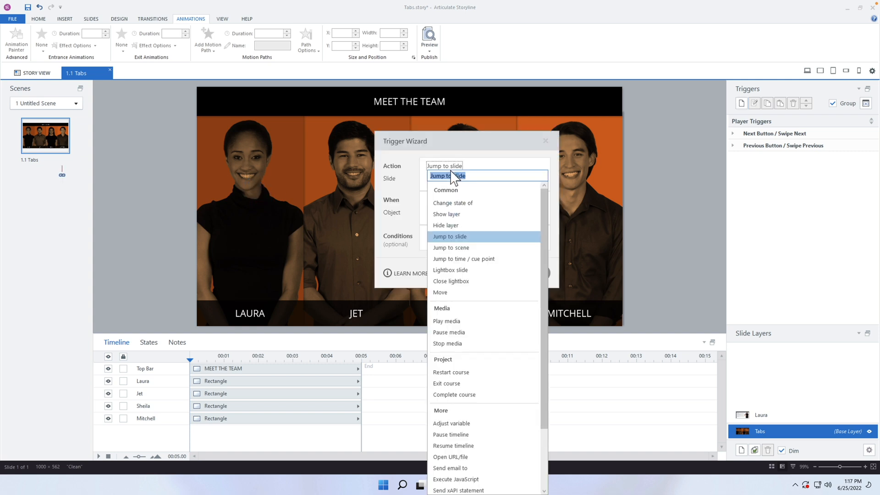
{"action": "left_click", "coordinate": [447, 214]}
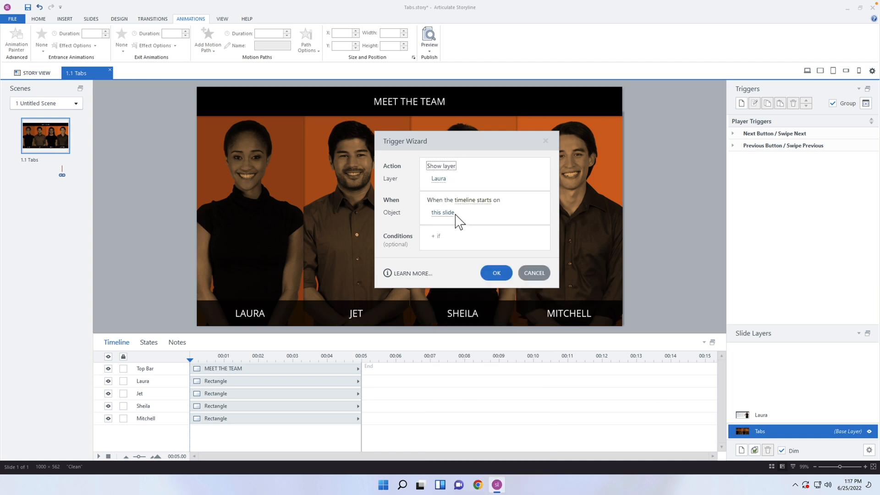
{"action": "mouse_move", "coordinate": [476, 209]}
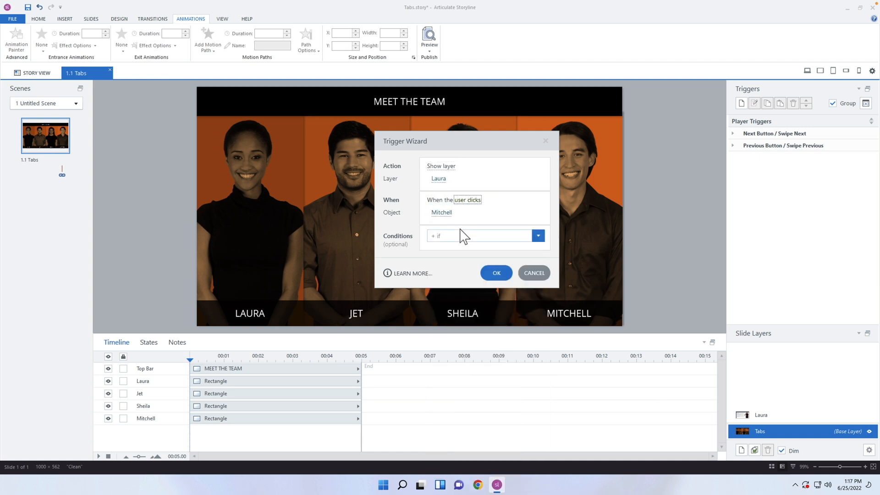
{"action": "left_click", "coordinate": [495, 272]}
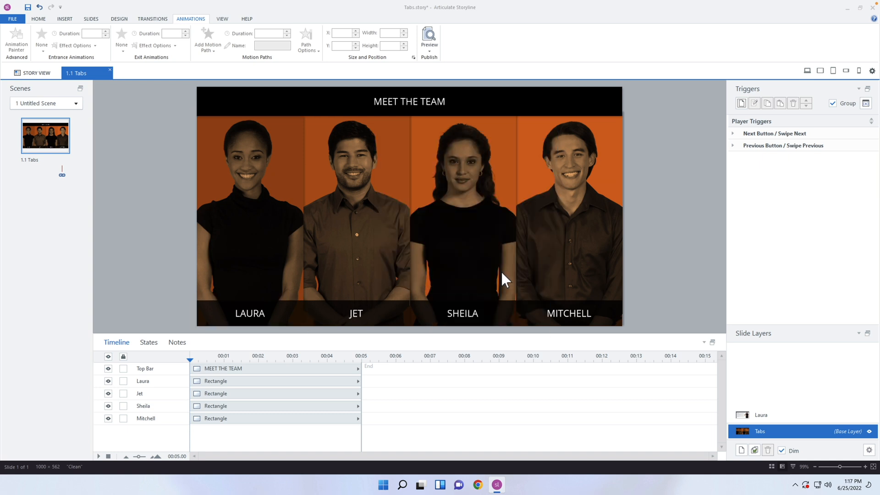
{"action": "left_click", "coordinate": [429, 38]}
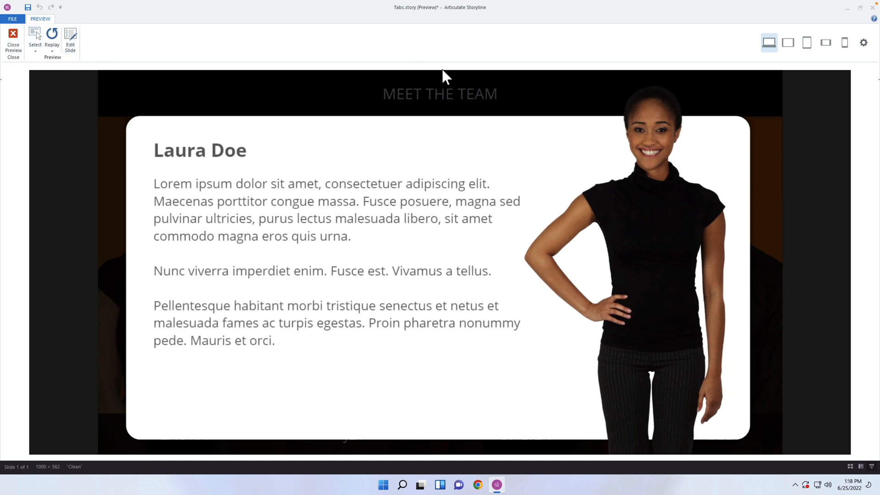
{"action": "mouse_move", "coordinate": [440, 72]}
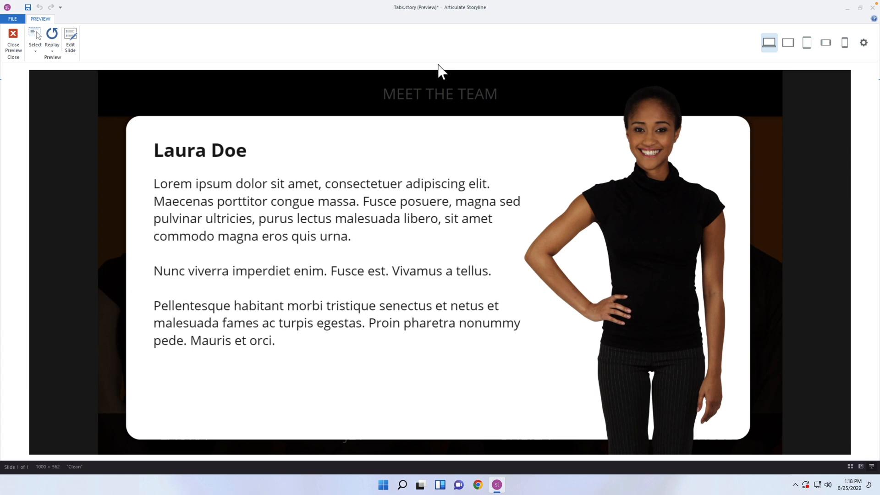
{"action": "mouse_move", "coordinate": [438, 421]}
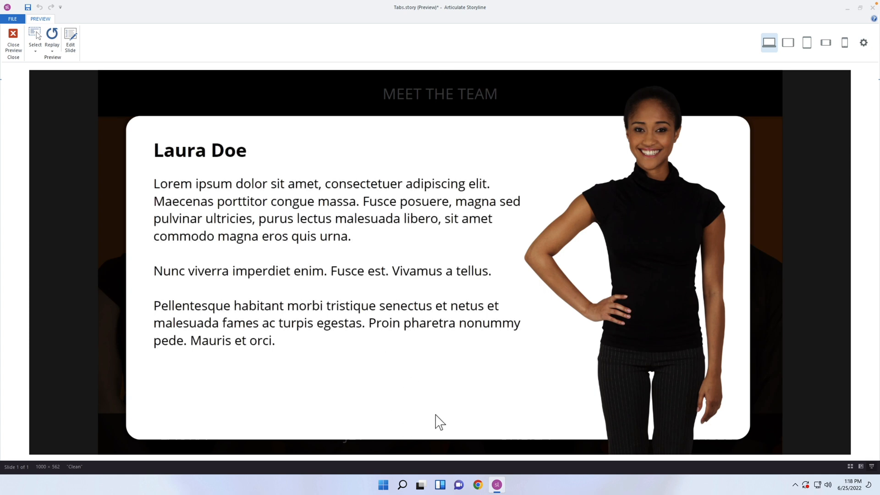
Step: Close the preview of Laura's pop-up and go back to the slide editor
{"action": "left_click", "coordinate": [12, 42]}
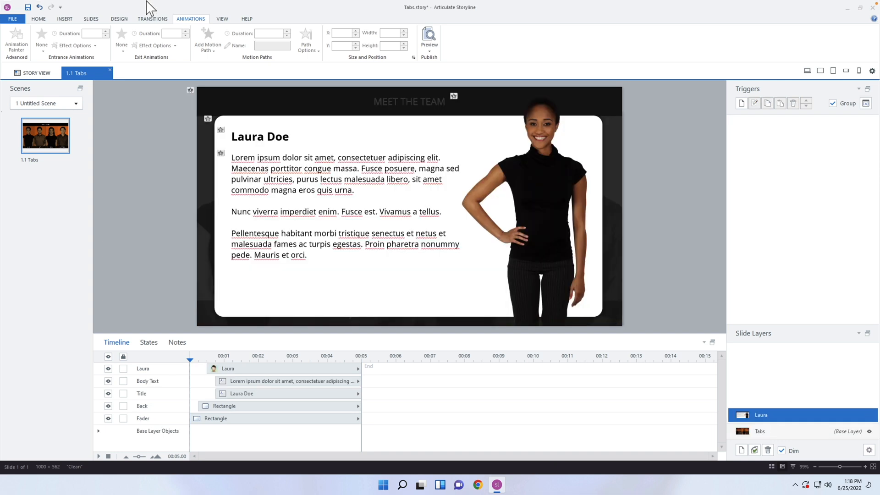
Step: Draw a black rectangle labelled CLOSE under Laura's text, with 14-point font
{"action": "left_click", "coordinate": [230, 42]}
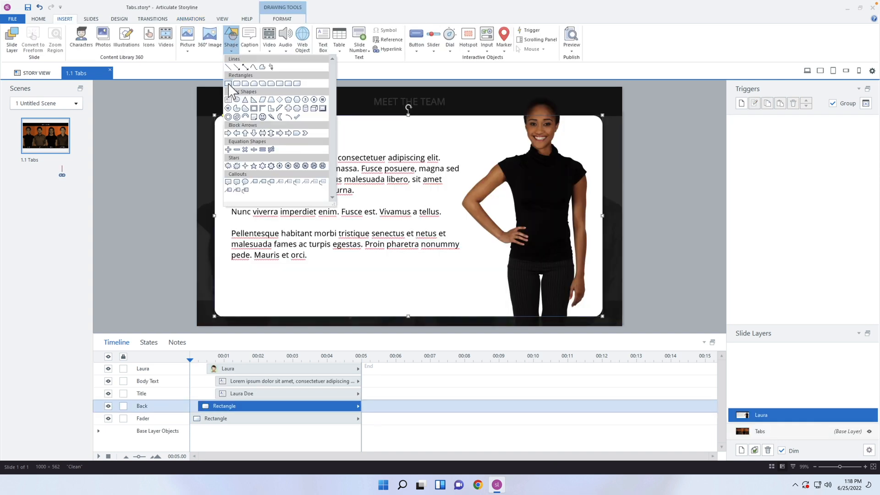
{"action": "left_click_drag", "start_coordinate": [354, 286], "coordinate": [433, 302]}
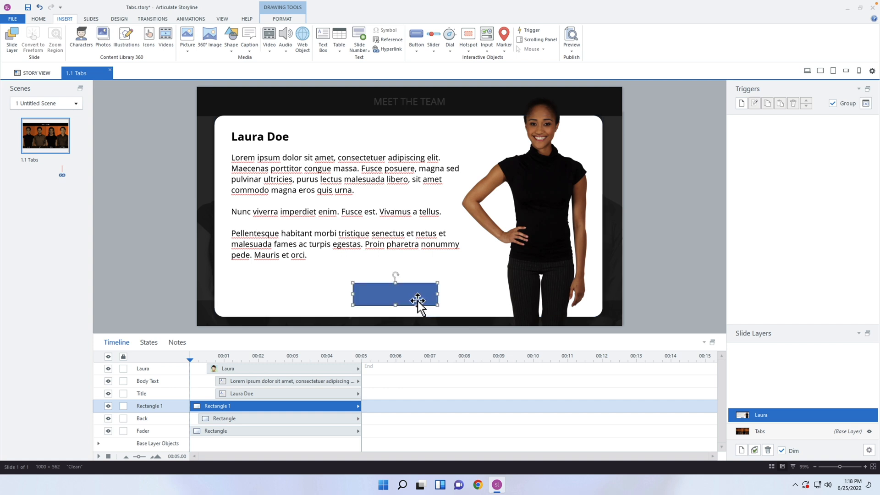
{"action": "type", "text": "CLOSE"}
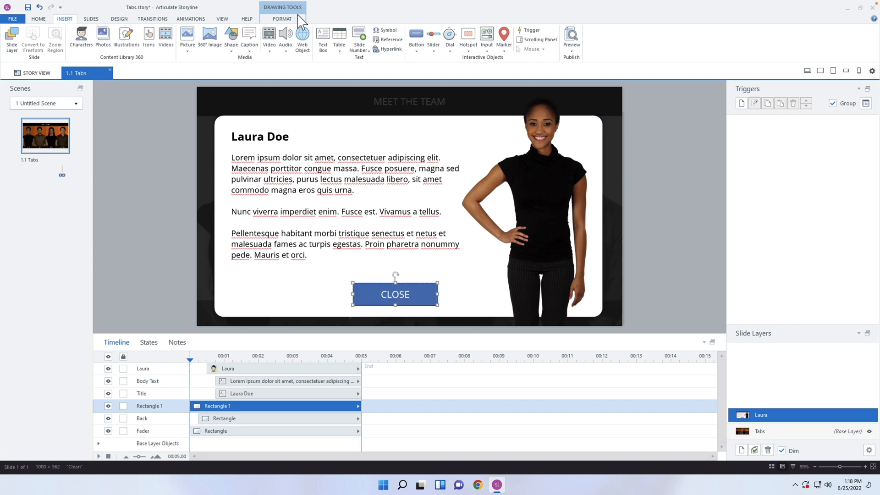
{"action": "left_click", "coordinate": [282, 18]}
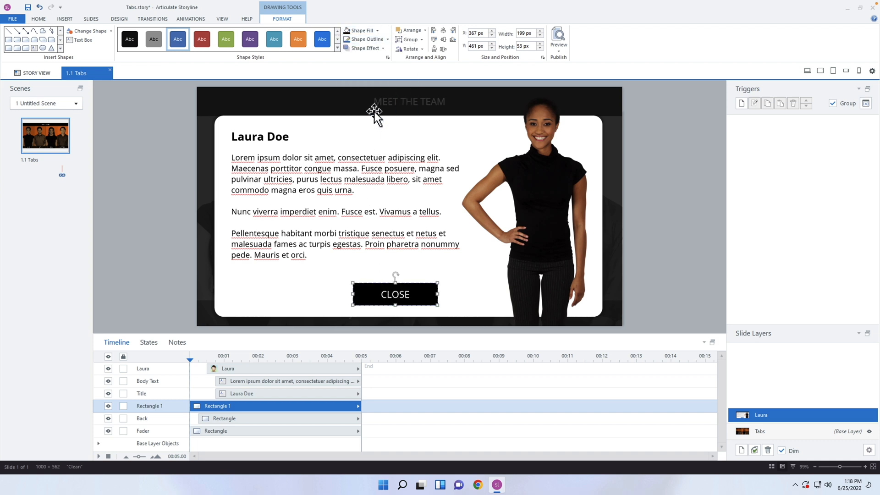
{"action": "left_click", "coordinate": [38, 18]}
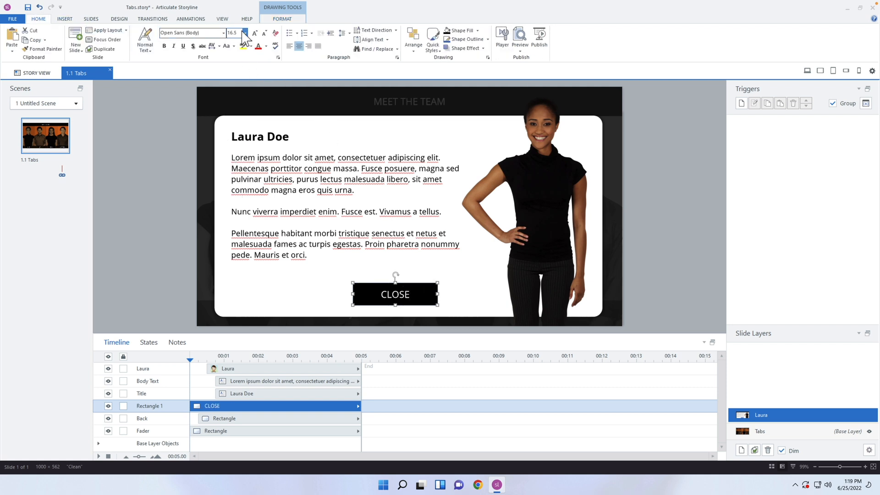
{"action": "left_click", "coordinate": [241, 32]}
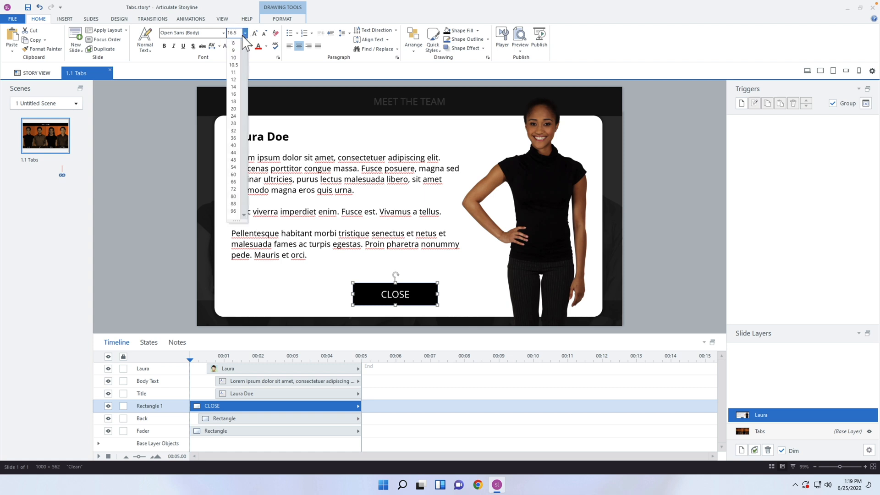
{"action": "left_click", "coordinate": [233, 87]}
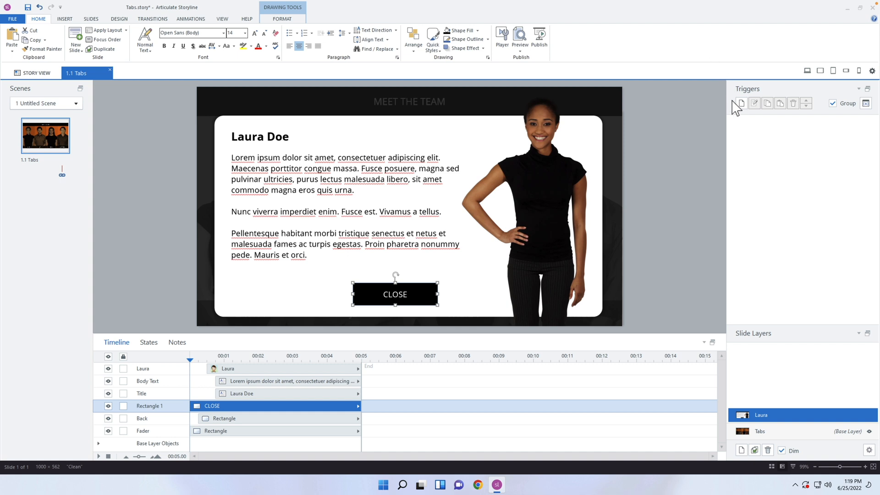
Step: Add a trigger hiding this layer when CLOSE is clicked, and give the button an entrance effect
{"action": "left_click", "coordinate": [741, 103]}
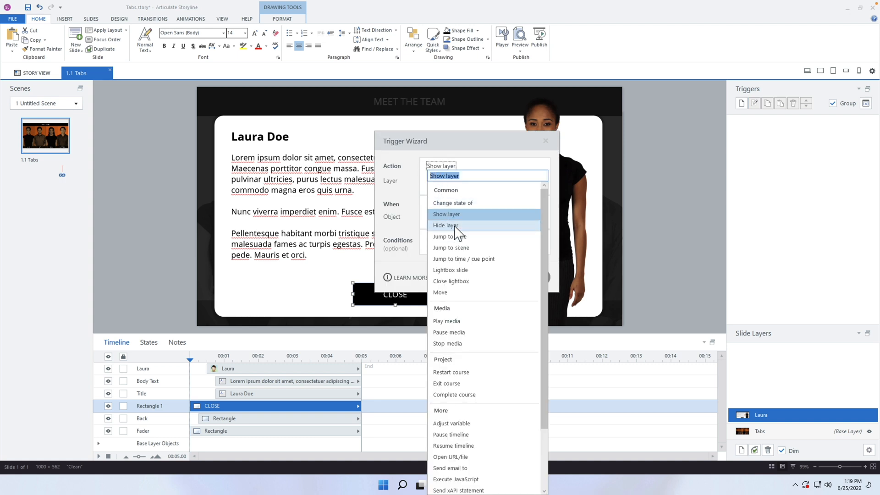
{"action": "left_click", "coordinate": [444, 224]}
{"action": "type", "text": "Close"}
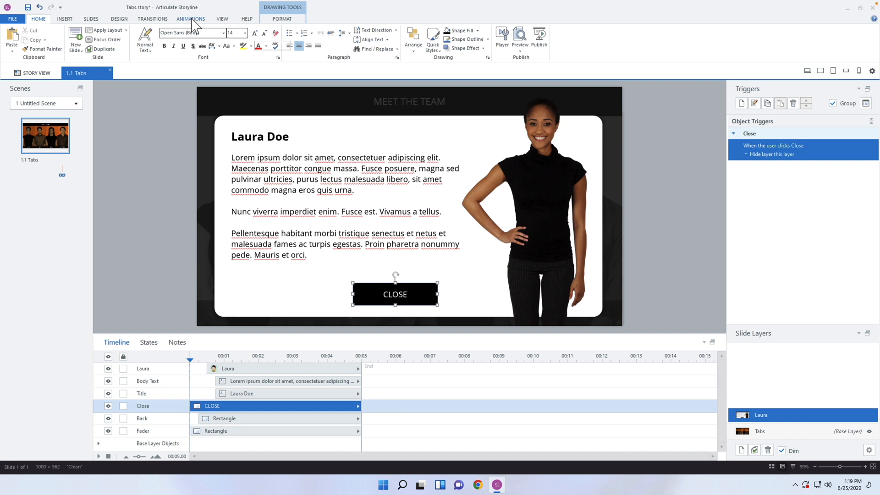
{"action": "left_click", "coordinate": [190, 18]}
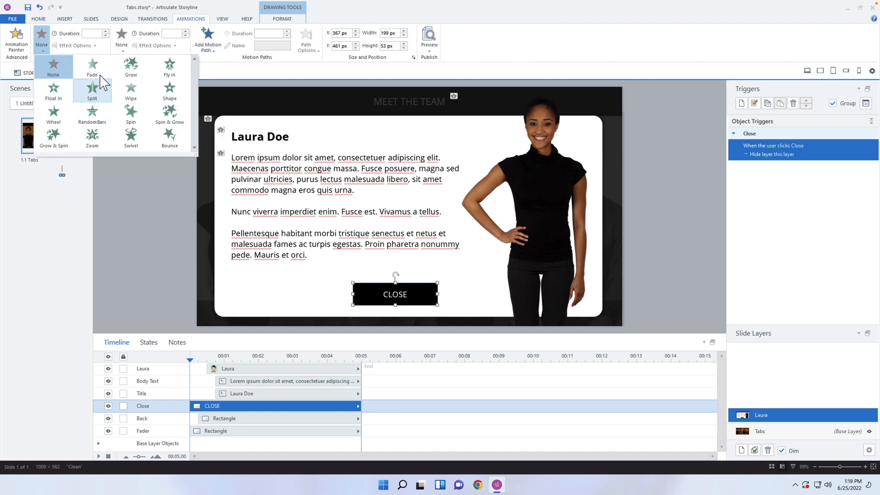
{"action": "left_click", "coordinate": [92, 66]}
{"action": "type", "text": "Jet"}
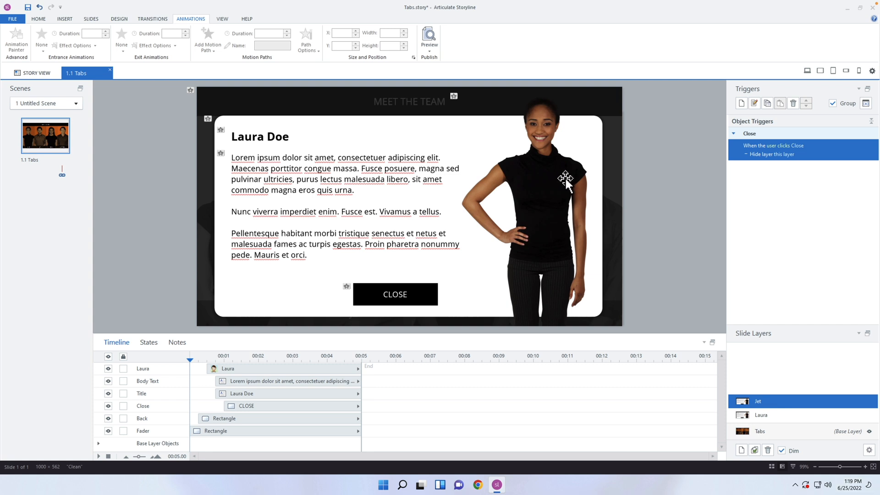
Step: Replace Laura's character with Jet on the Jet layer
{"action": "left_click", "coordinate": [567, 179]}
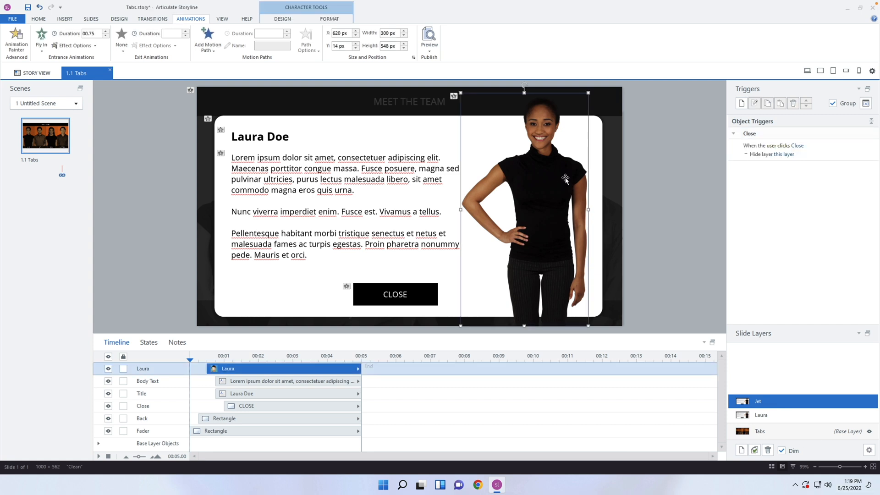
{"action": "mouse_move", "coordinate": [318, 39]}
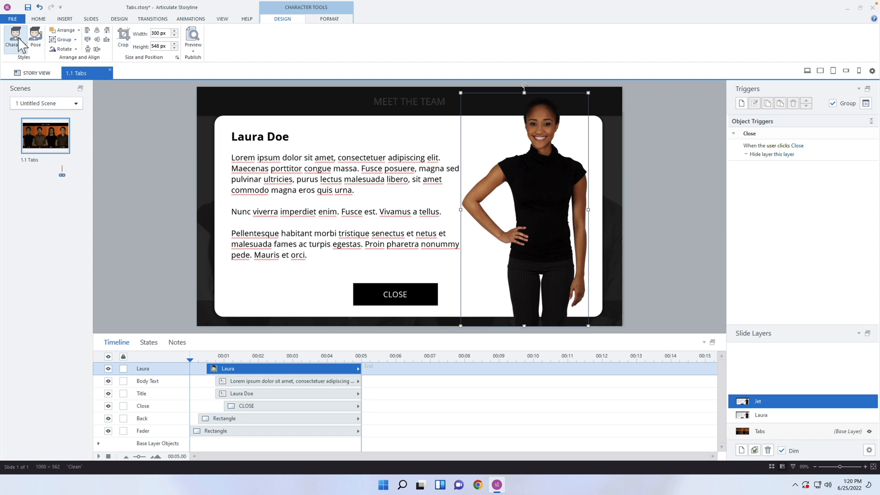
{"action": "left_click", "coordinate": [15, 37]}
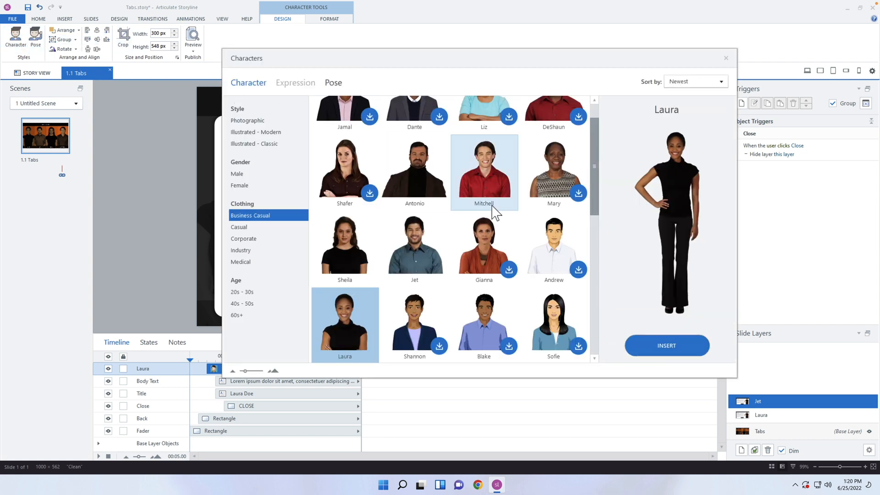
{"action": "left_click", "coordinate": [414, 245]}
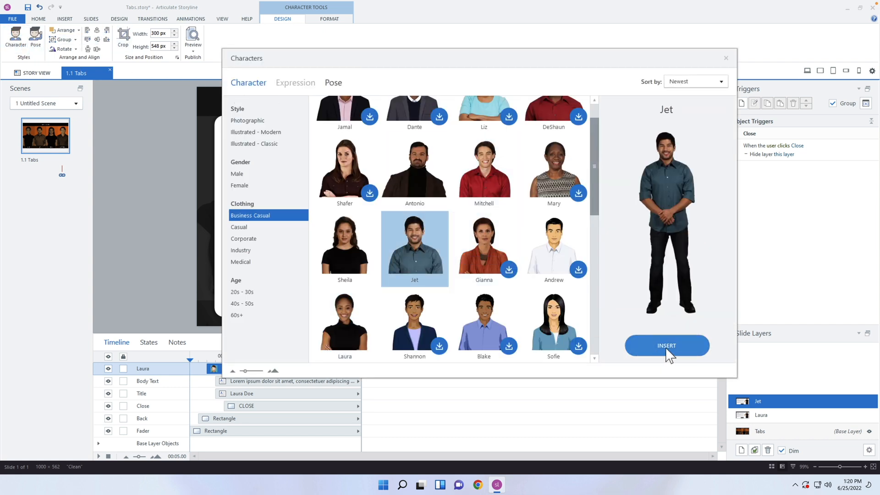
{"action": "left_click", "coordinate": [666, 345]}
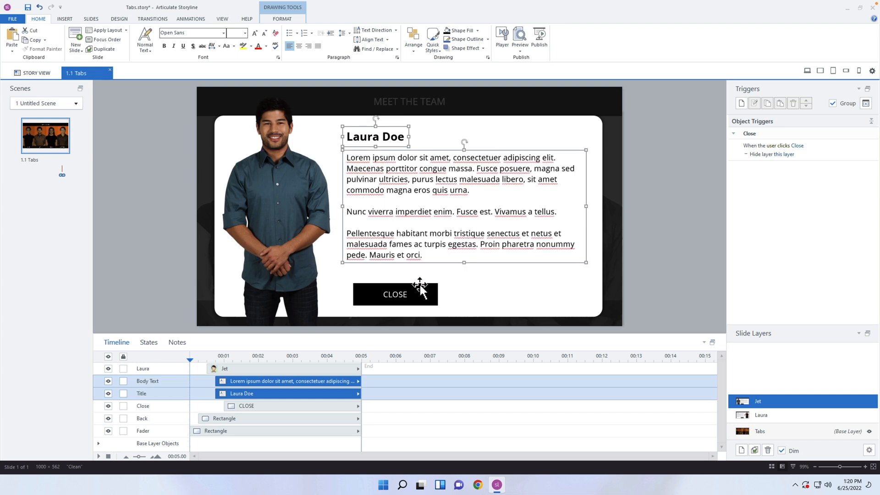
Step: Shift the title, body text and CLOSE button to the right side
{"action": "left_click", "coordinate": [395, 295]}
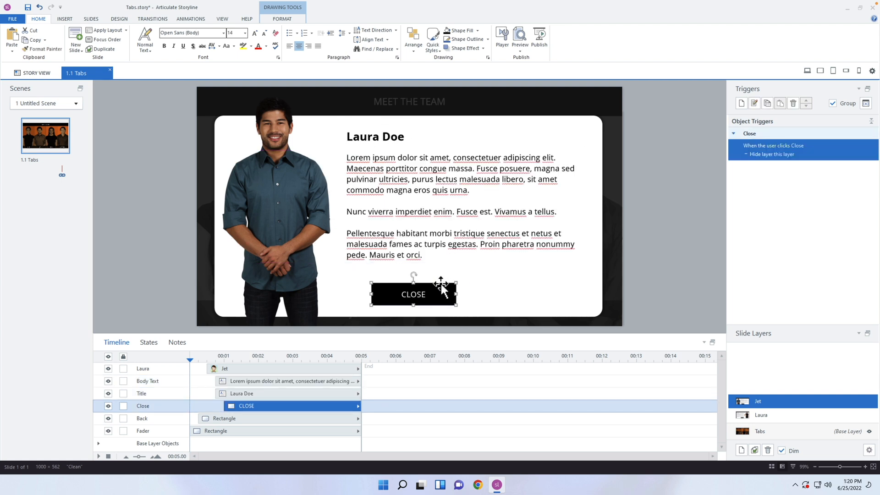
{"action": "left_click", "coordinate": [268, 208]}
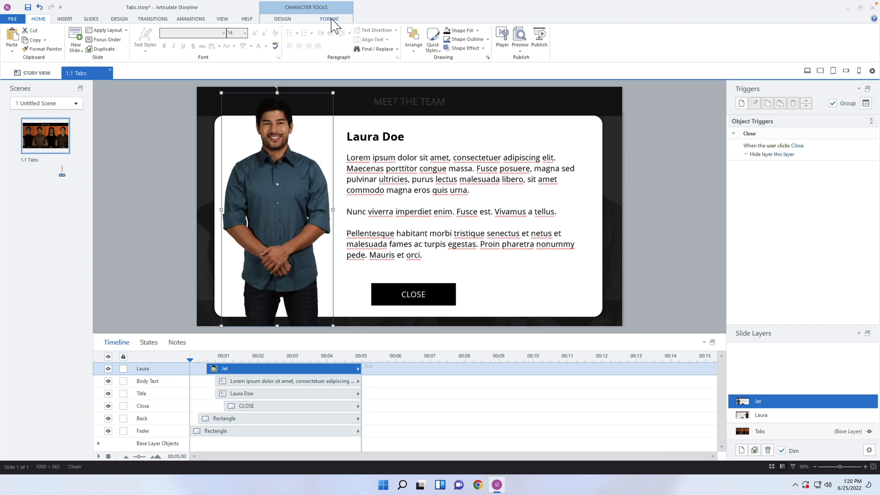
{"action": "left_click", "coordinate": [190, 19]}
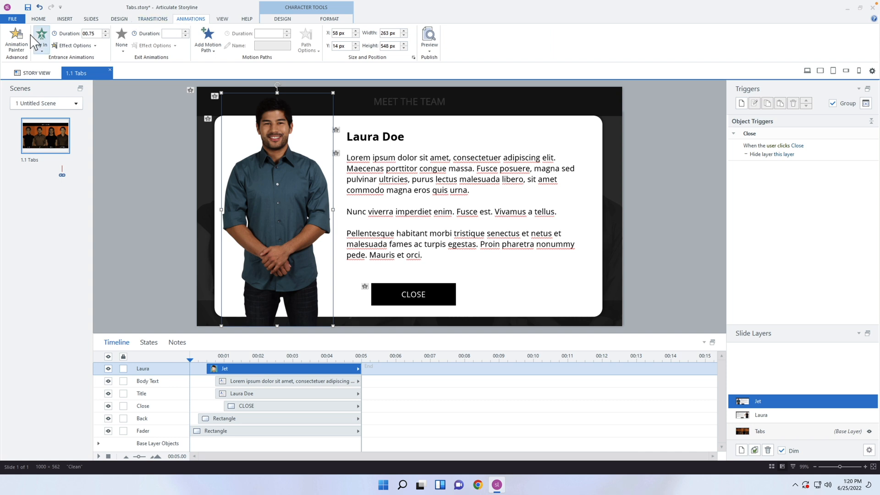
{"action": "left_click", "coordinate": [40, 33]}
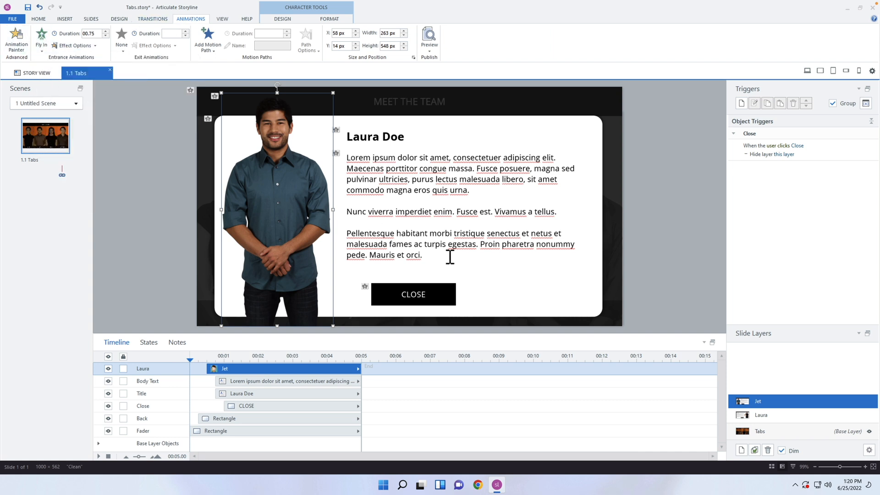
{"action": "mouse_move", "coordinate": [439, 123]}
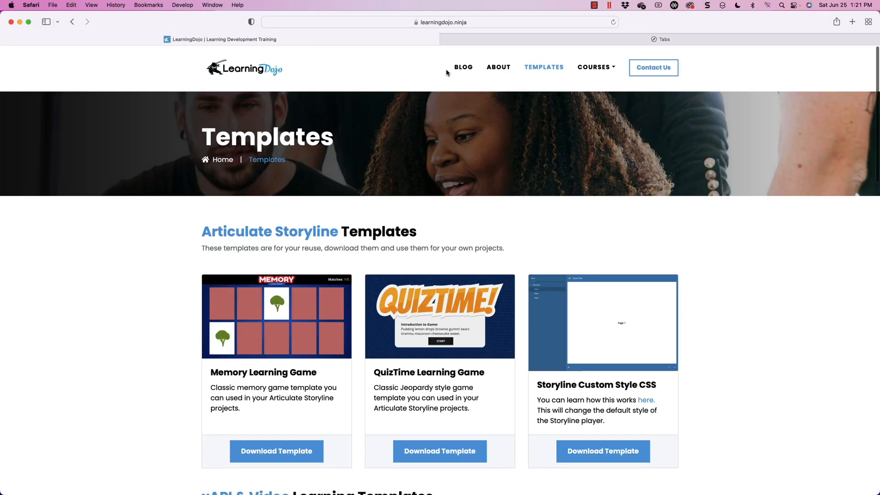
Step: Visit the LearningDojo Blog and Templates pages, then show the Courses dropdown
{"action": "left_click", "coordinate": [463, 68]}
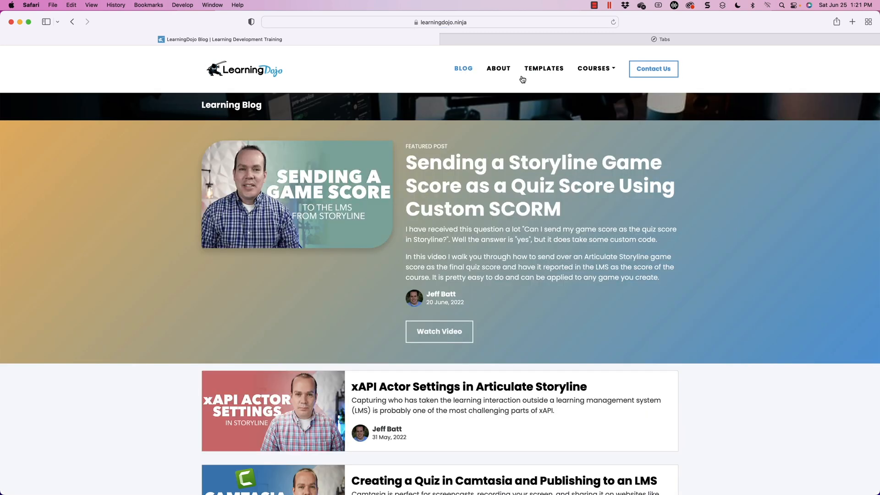
{"action": "left_click", "coordinate": [543, 68]}
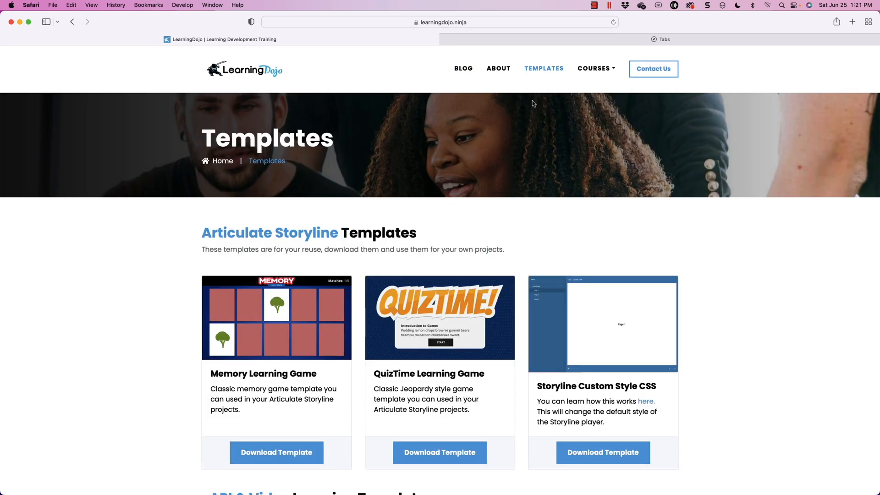
{"action": "scroll", "scroll_direction": "down", "scroll_amount": 3}
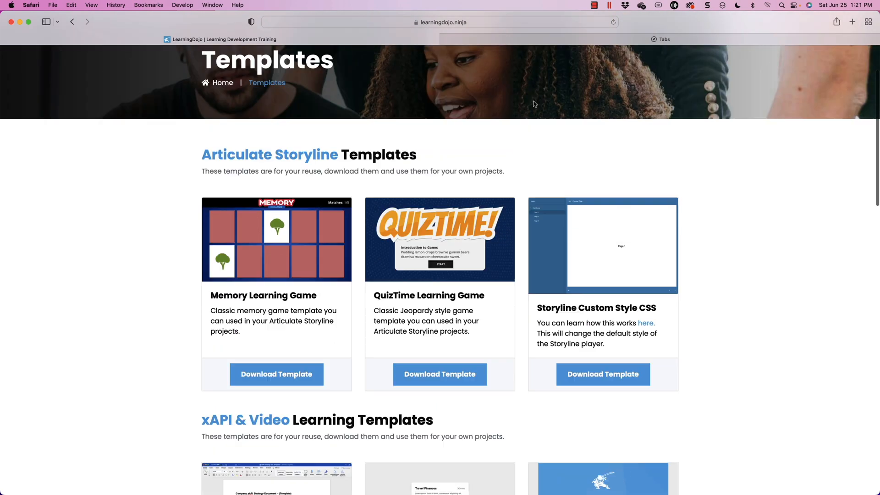
{"action": "left_click", "coordinate": [592, 68]}
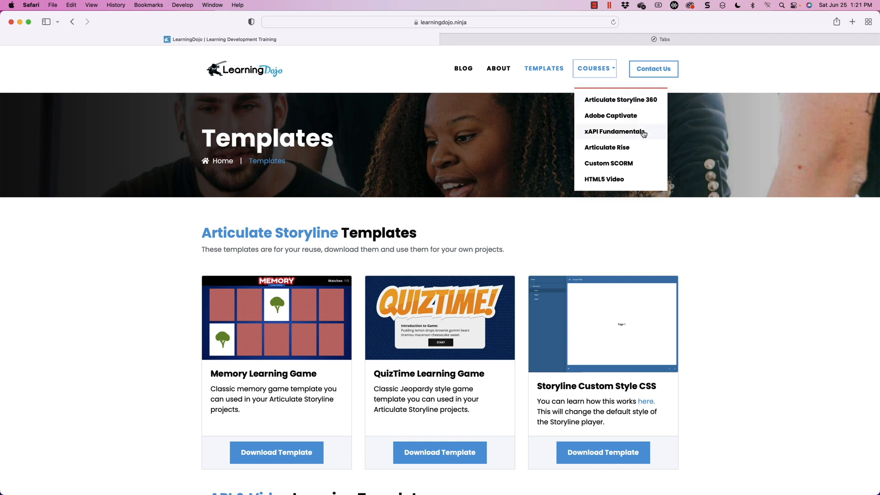
{"action": "mouse_move", "coordinate": [641, 164]}
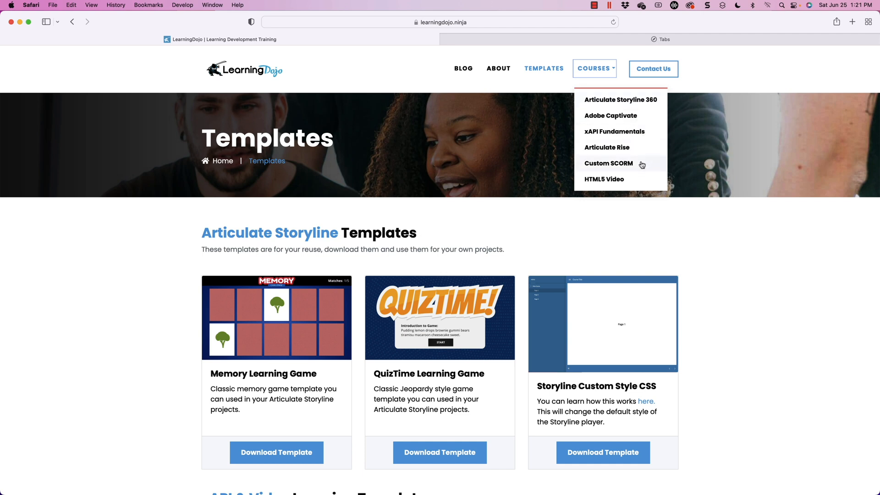